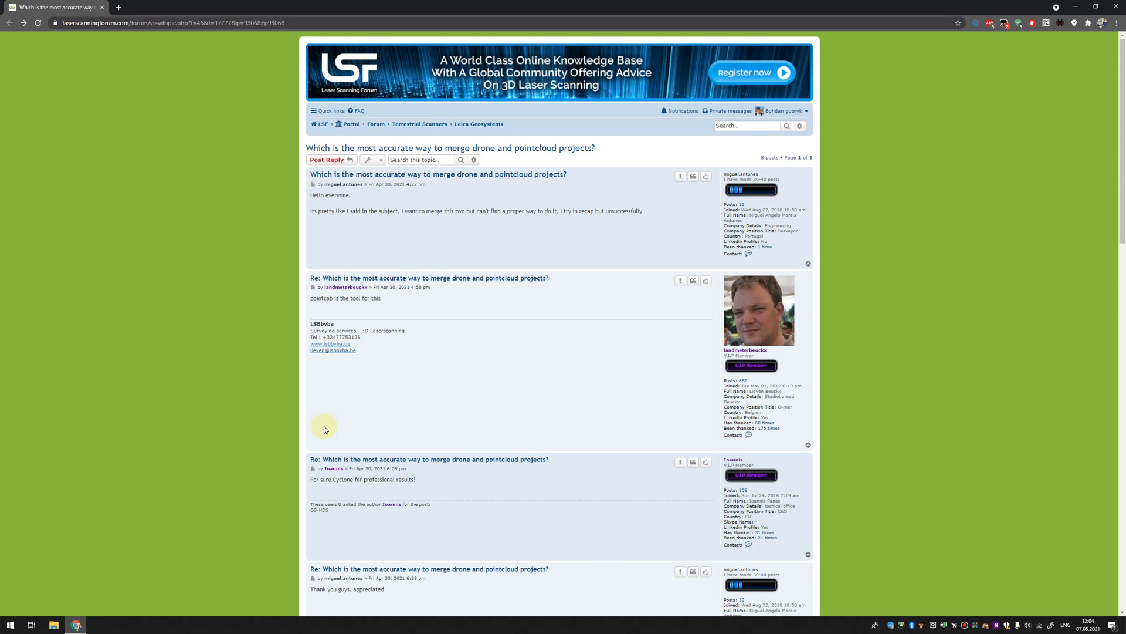
{"action": "mouse_move", "coordinate": [401, 222]}
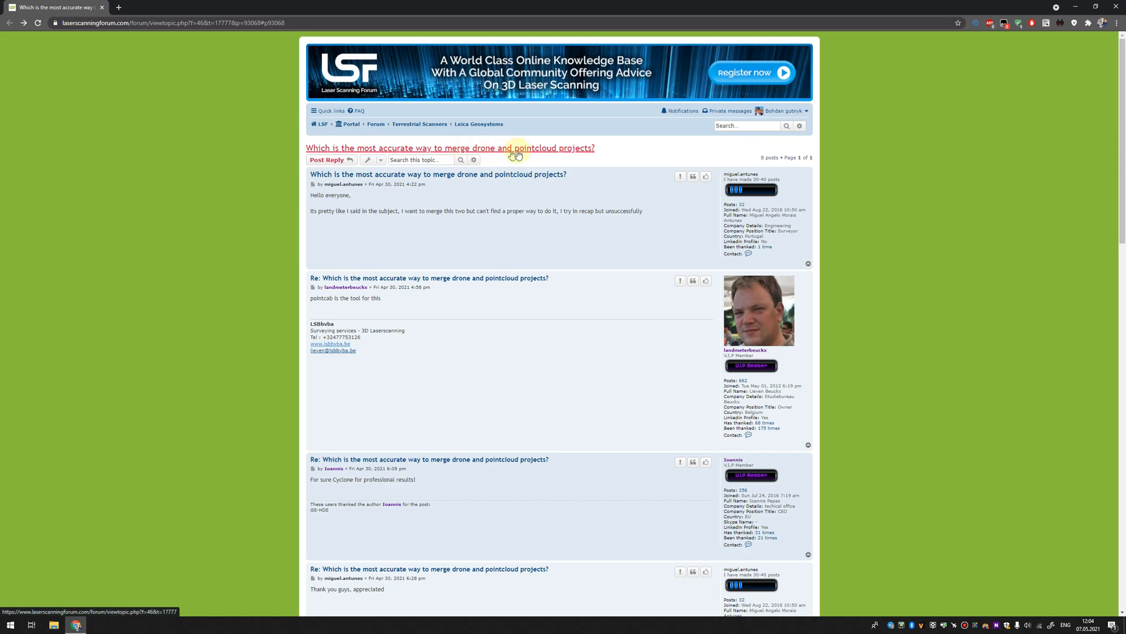
Step: Read down through the replies of the Laser Scanning Forum thread on merging drone and point cloud projects
{"action": "scroll", "scroll_direction": "down", "scroll_amount": 3}
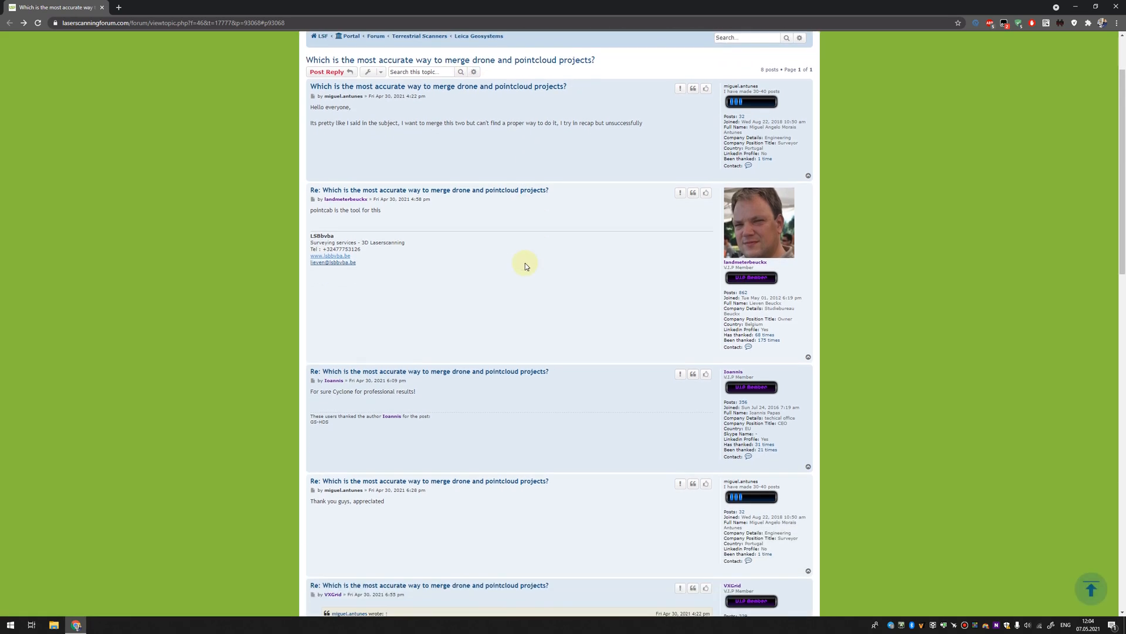
{"action": "scroll", "scroll_direction": "down", "scroll_amount": 3}
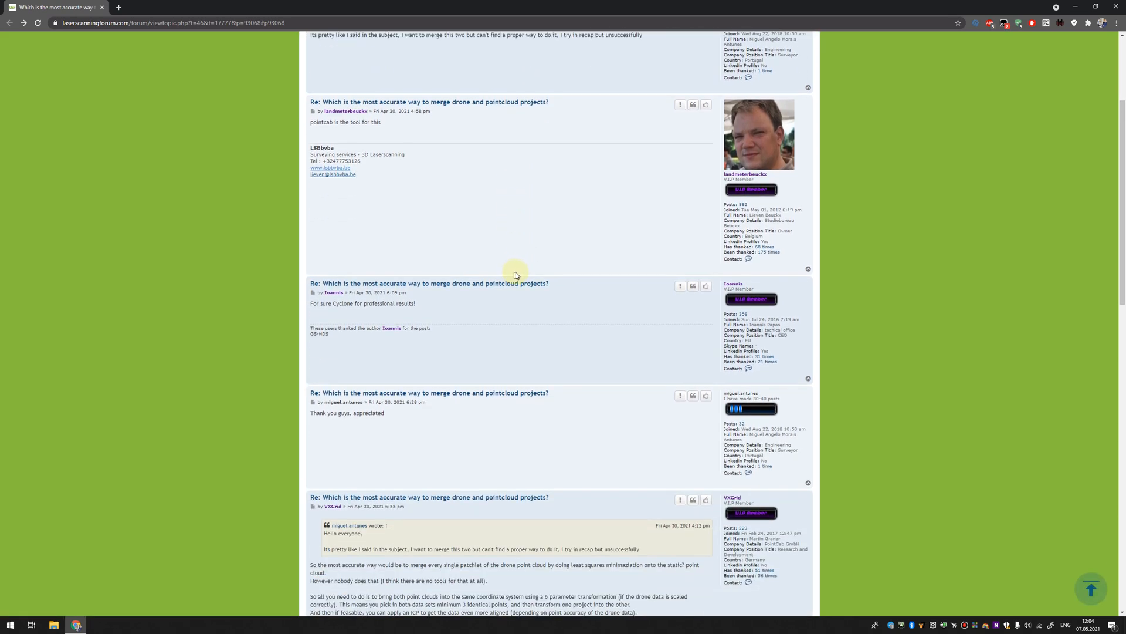
{"action": "scroll", "scroll_direction": "down", "scroll_amount": 3}
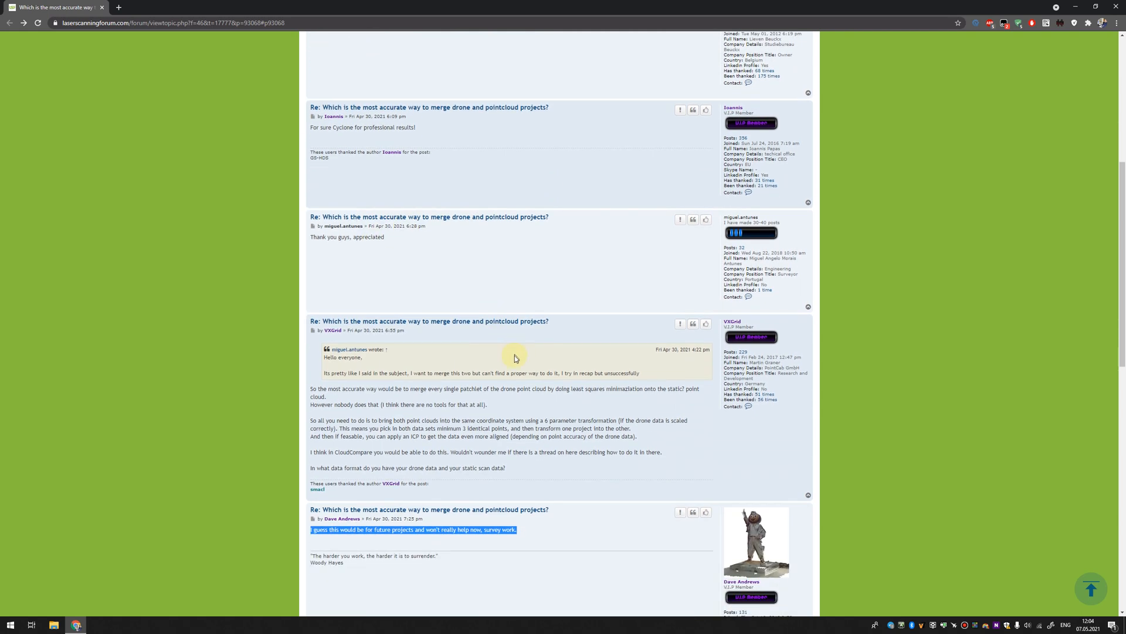
{"action": "scroll", "scroll_direction": "down", "scroll_amount": 3}
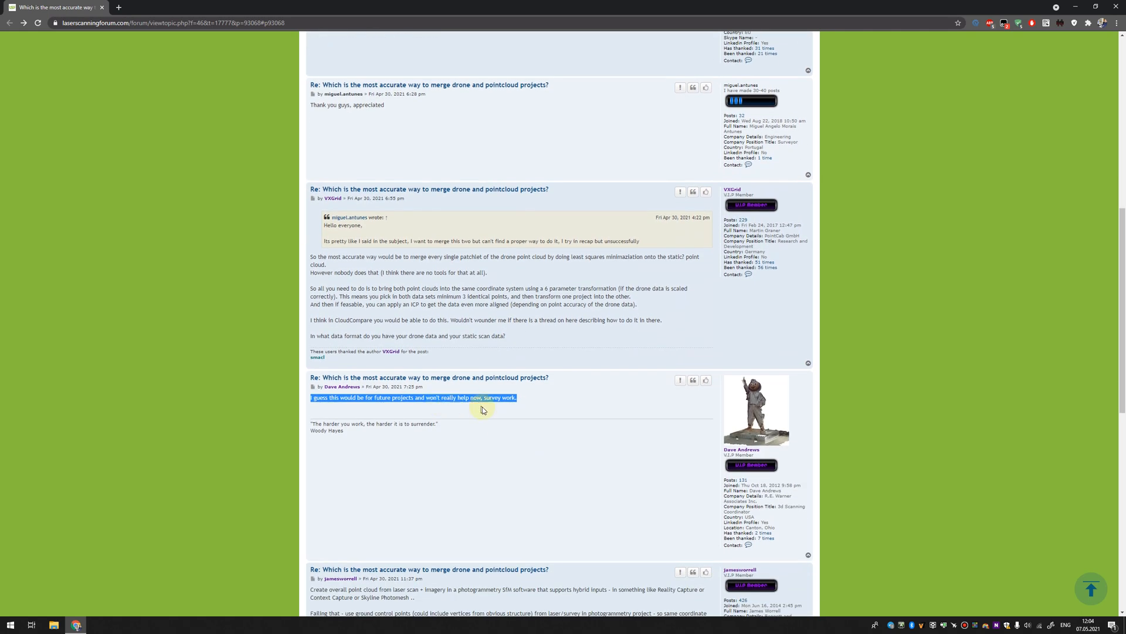
{"action": "mouse_move", "coordinate": [518, 407]}
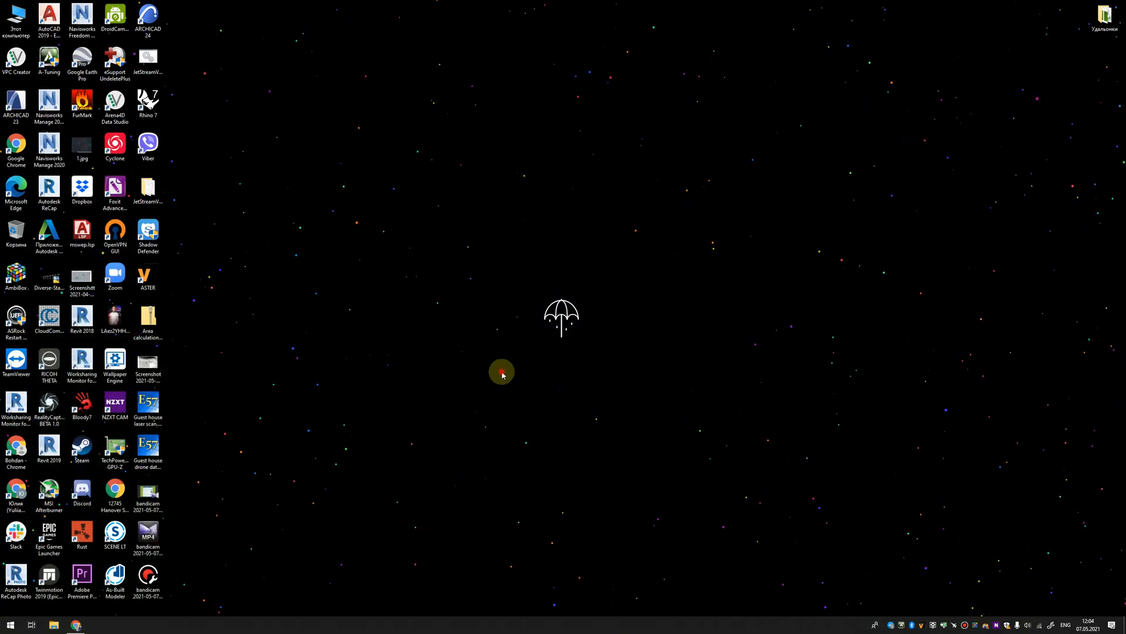
Step: Launch CloudCompare from the Windows Start search using 'clo'
{"action": "left_click", "coordinate": [10, 623]}
{"action": "type", "text": "clo"}
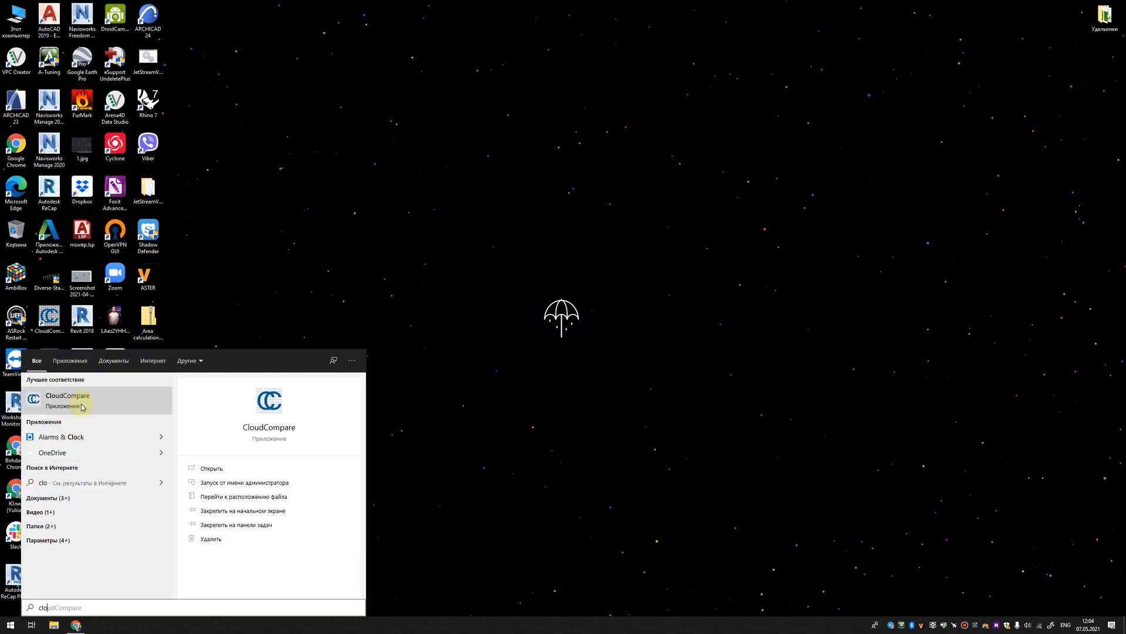
{"action": "left_click", "coordinate": [68, 399]}
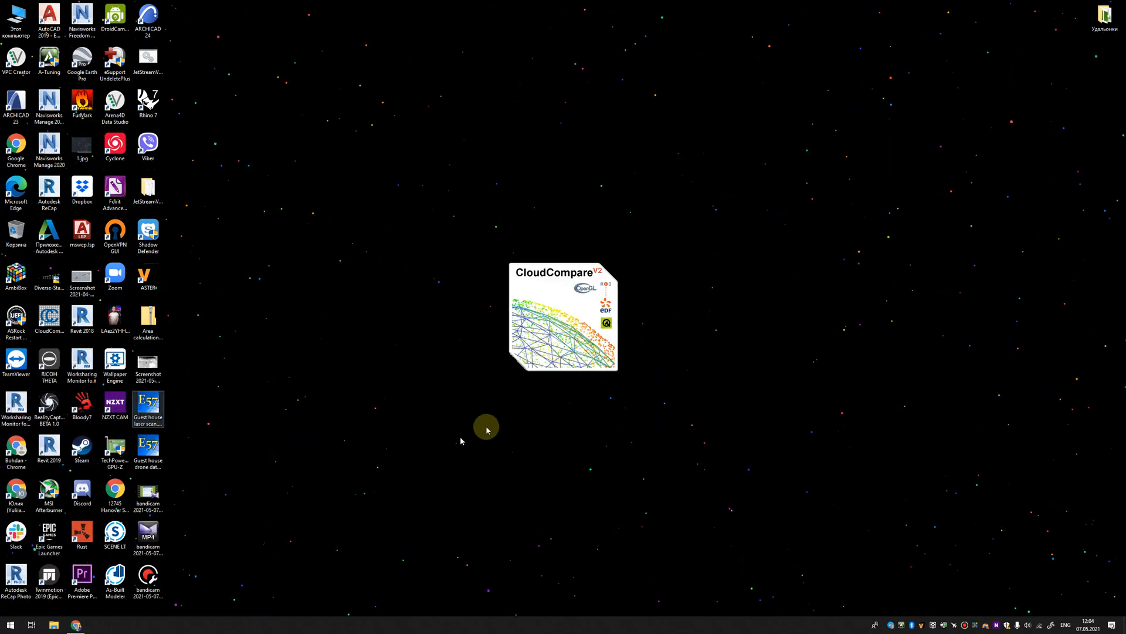
{"action": "double_click", "coordinate": [50, 317]}
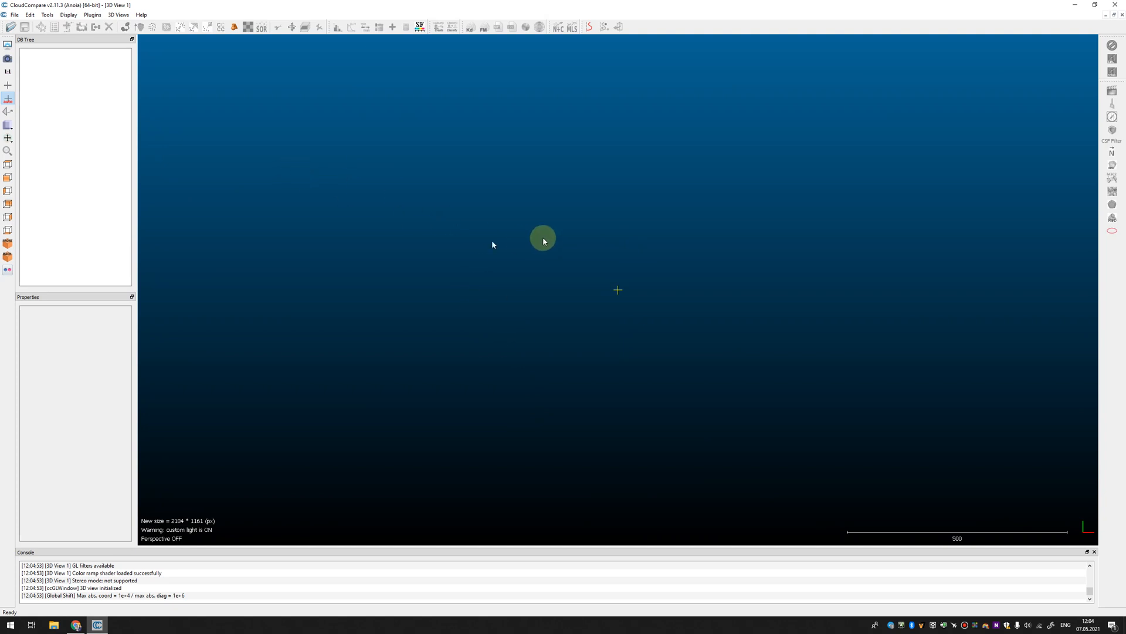
Step: Load 'Guest house laser scan.e57' from the Desktop into CloudCompare
{"action": "left_click", "coordinate": [11, 27]}
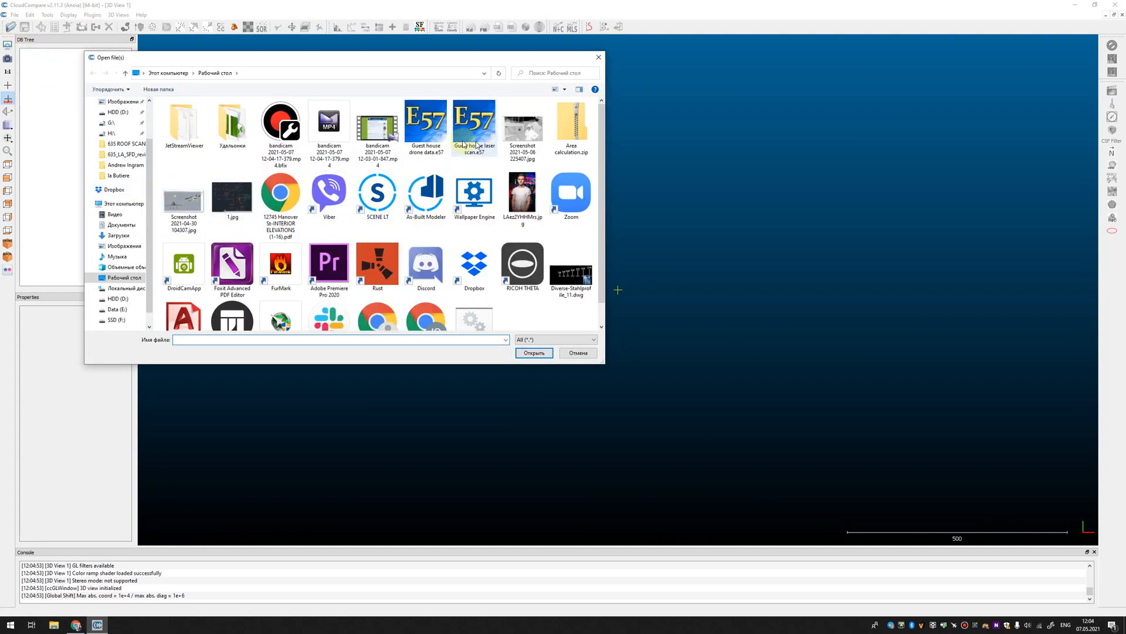
{"action": "left_click", "coordinate": [473, 122]}
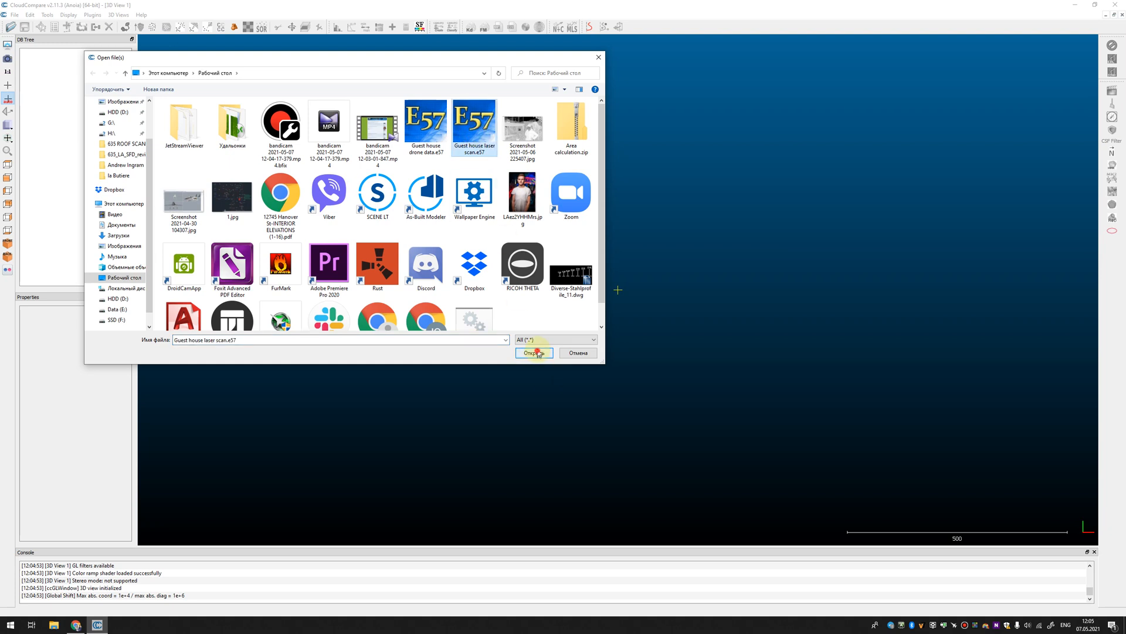
{"action": "left_click", "coordinate": [533, 354]}
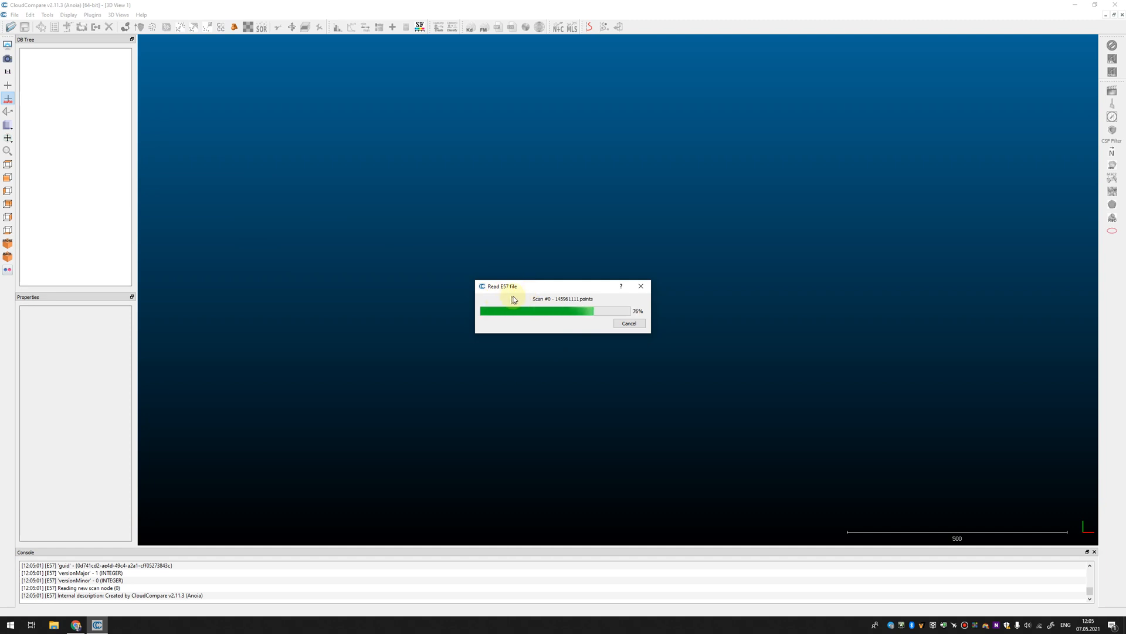
{"action": "mouse_move", "coordinate": [554, 280]}
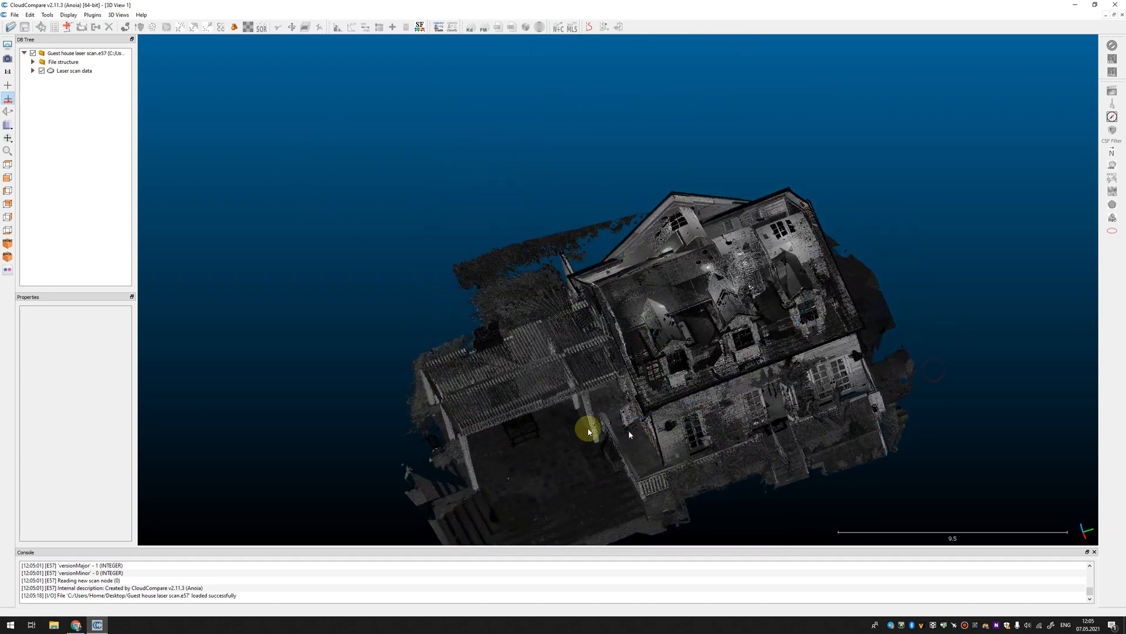
Step: Colour the Laser scan data cloud by RGB and orbit to view the front facade and garage side
{"action": "left_click", "coordinate": [74, 71]}
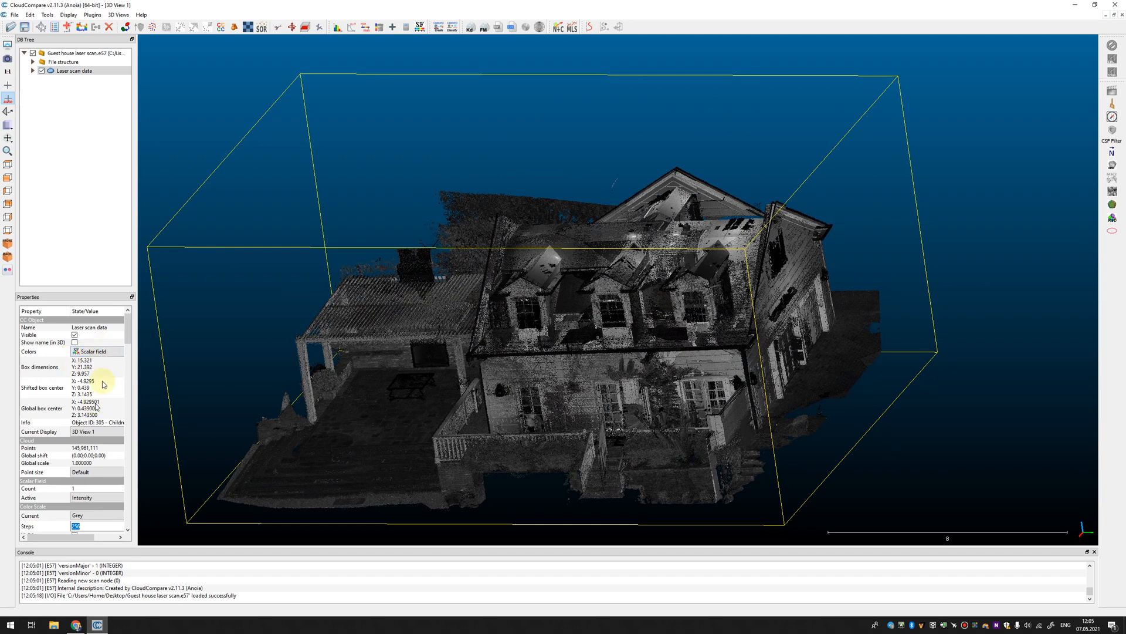
{"action": "left_click", "coordinate": [97, 351]}
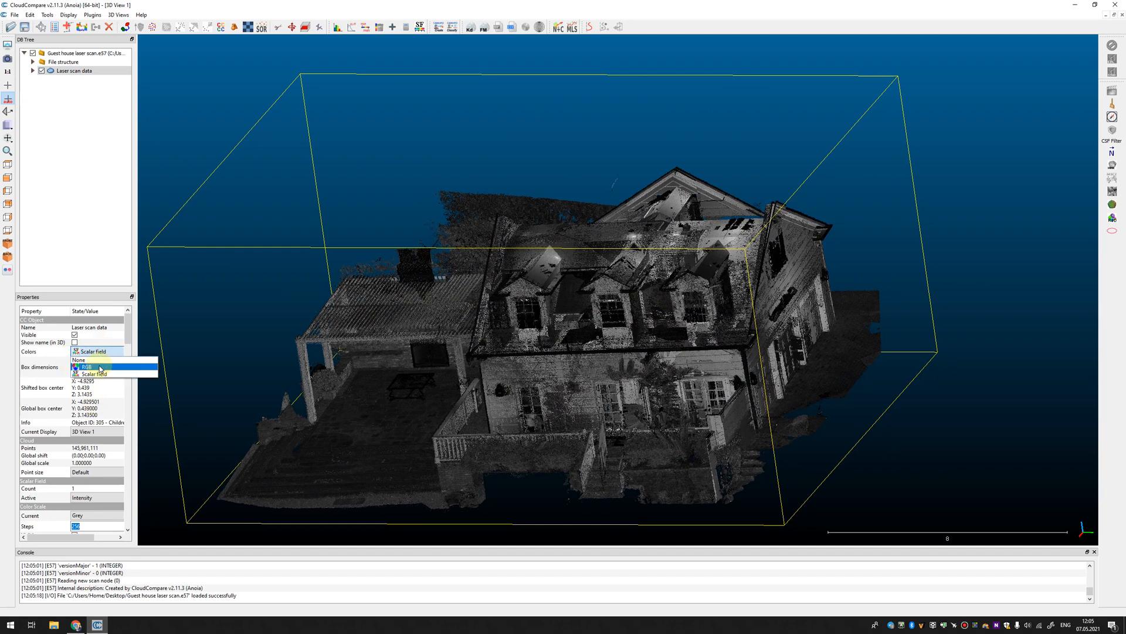
{"action": "left_click", "coordinate": [85, 366]}
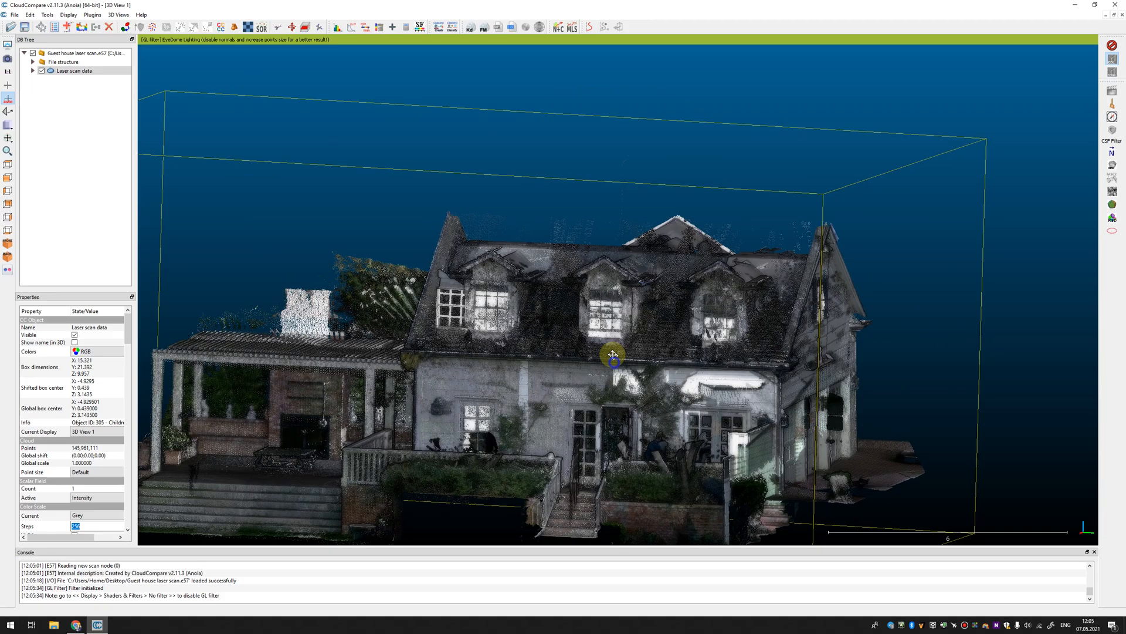
{"action": "left_click_drag", "start_coordinate": [612, 355], "coordinate": [535, 459]}
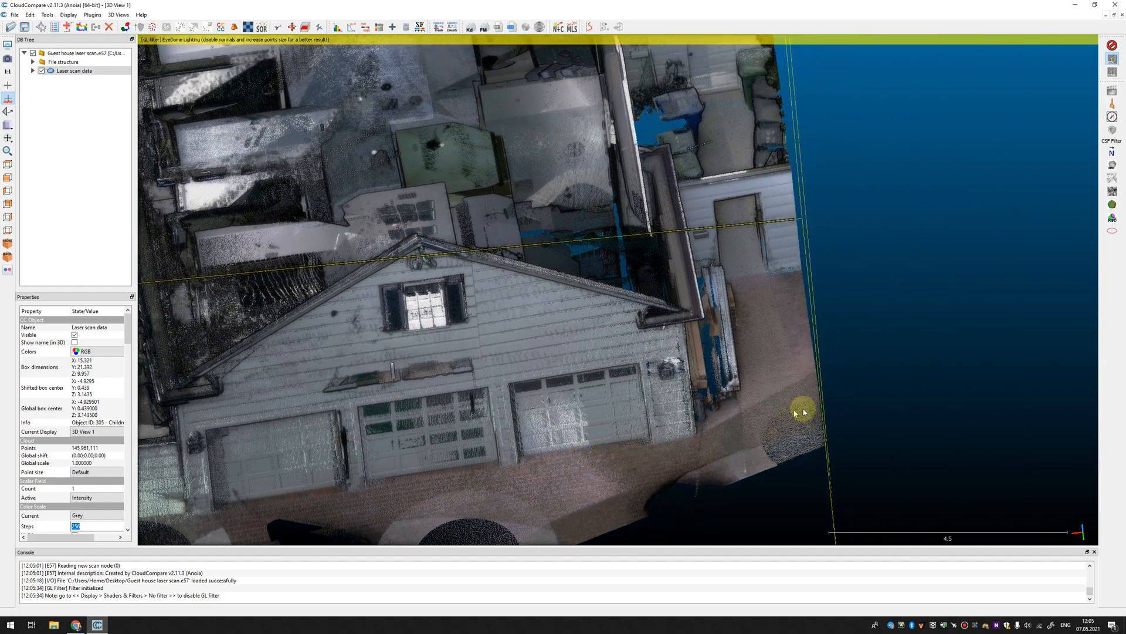
{"action": "left_click_drag", "start_coordinate": [802, 411], "coordinate": [594, 302]}
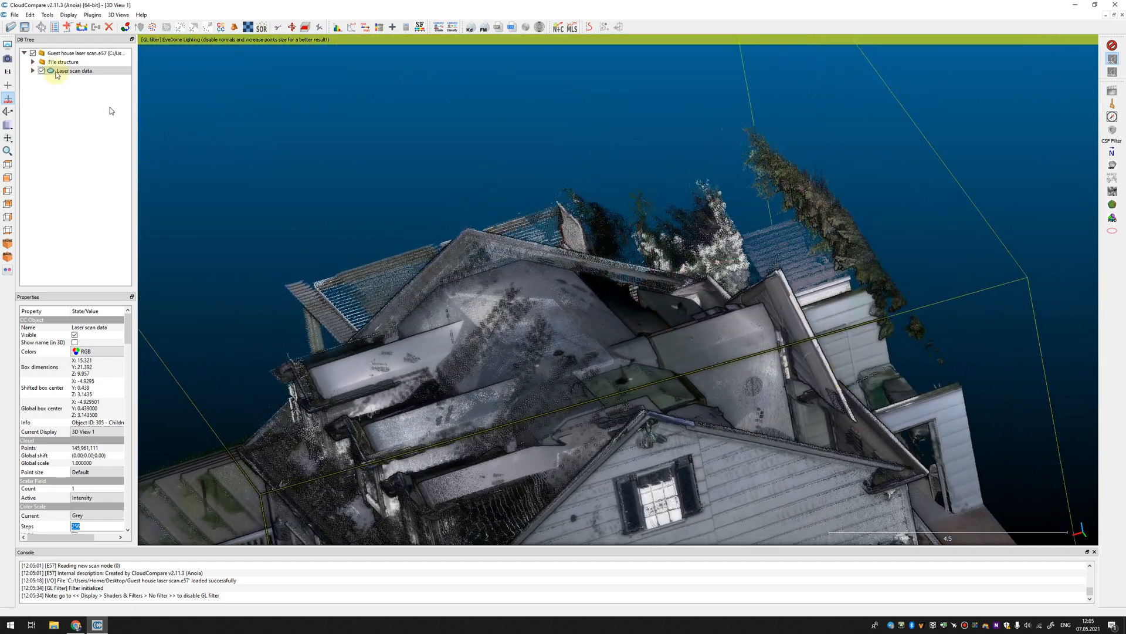
Step: Load 'Guest house drone data.e57' alongside the laser scan
{"action": "left_click", "coordinate": [24, 27]}
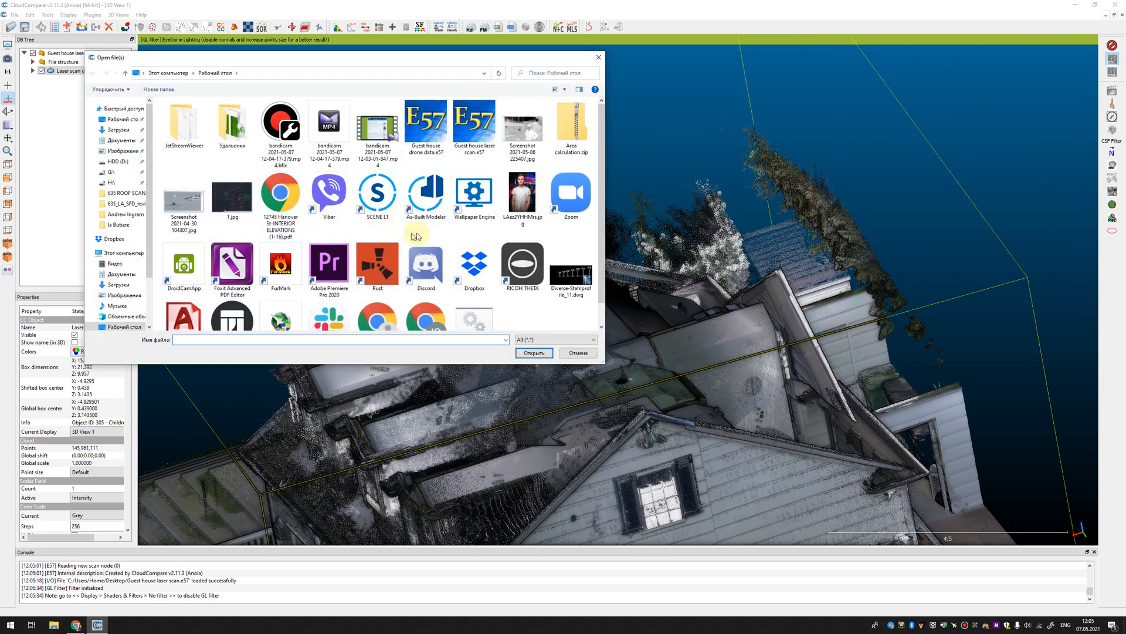
{"action": "mouse_move", "coordinate": [436, 162]}
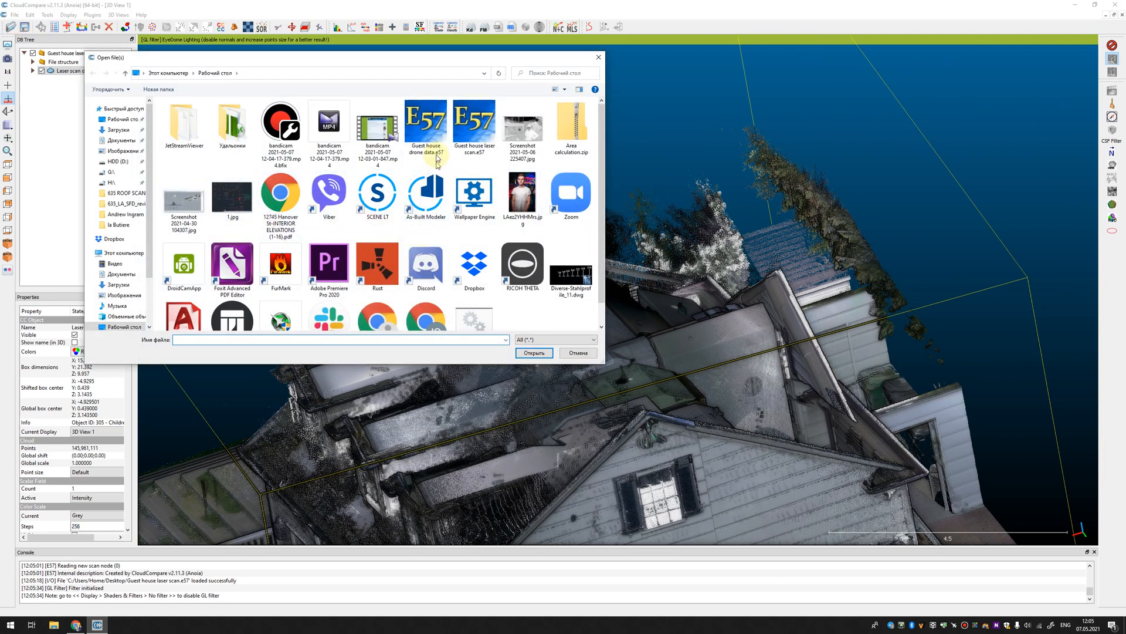
{"action": "mouse_move", "coordinate": [431, 144]}
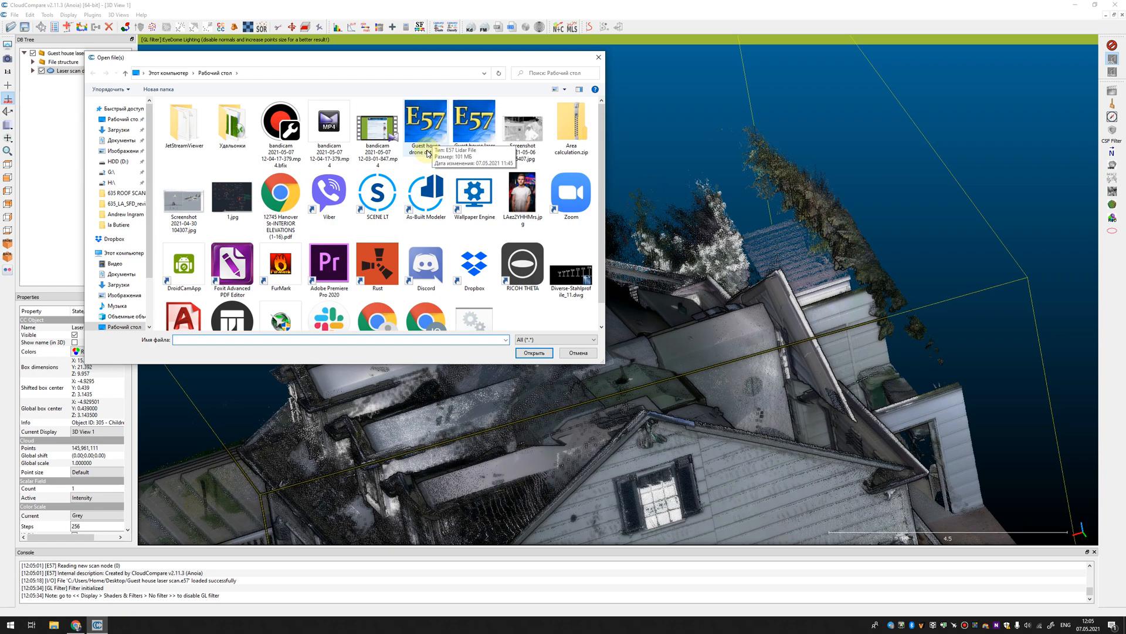
{"action": "left_click", "coordinate": [425, 122]}
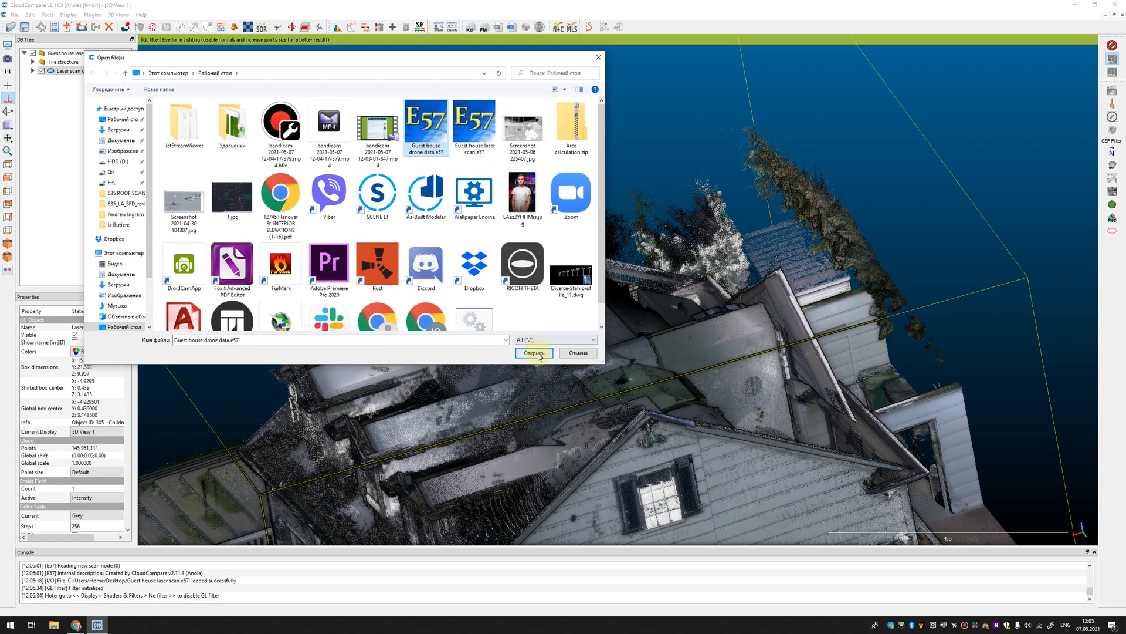
{"action": "left_click", "coordinate": [533, 353]}
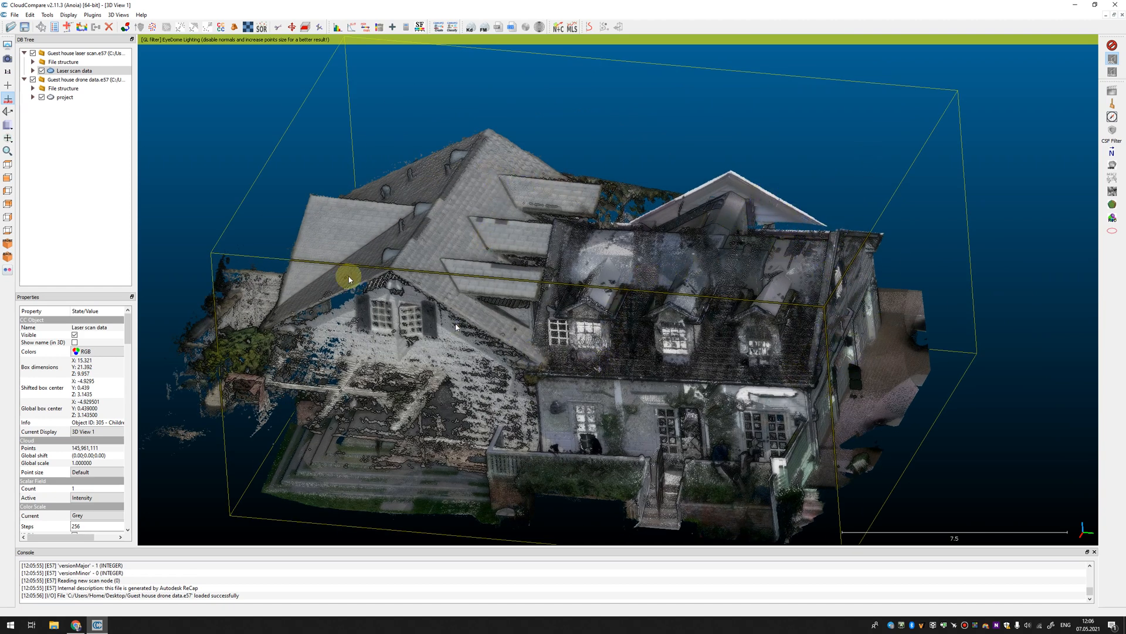
Step: Start point-pair alignment of both clouds with the drone 'project' cloud as the aligned entity
{"action": "left_click", "coordinate": [64, 98]}
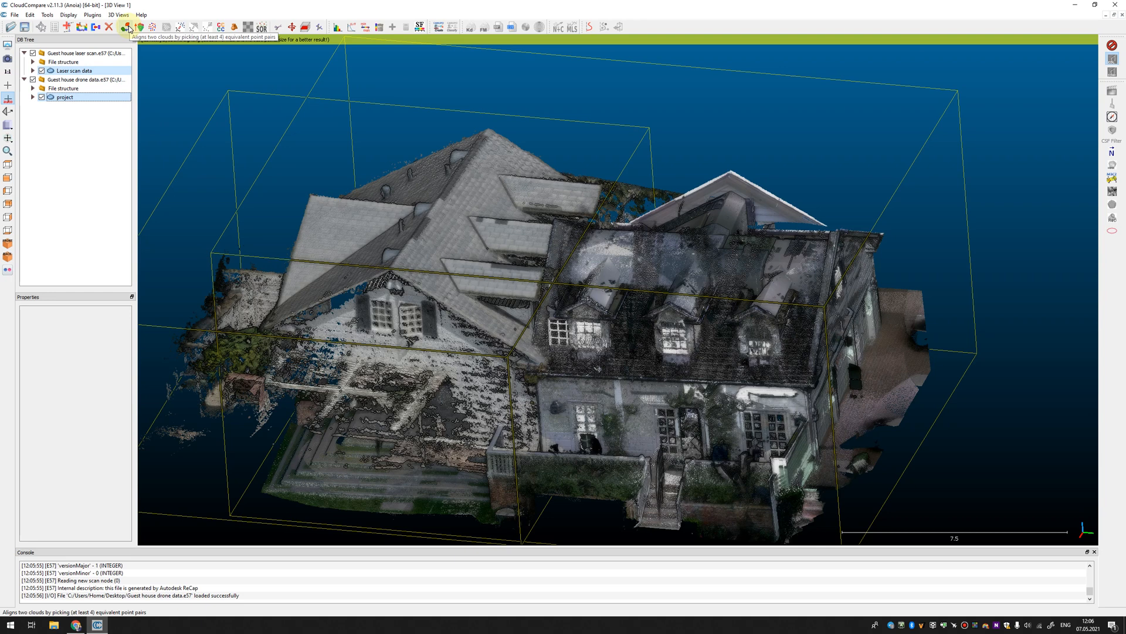
{"action": "left_click", "coordinate": [128, 26]}
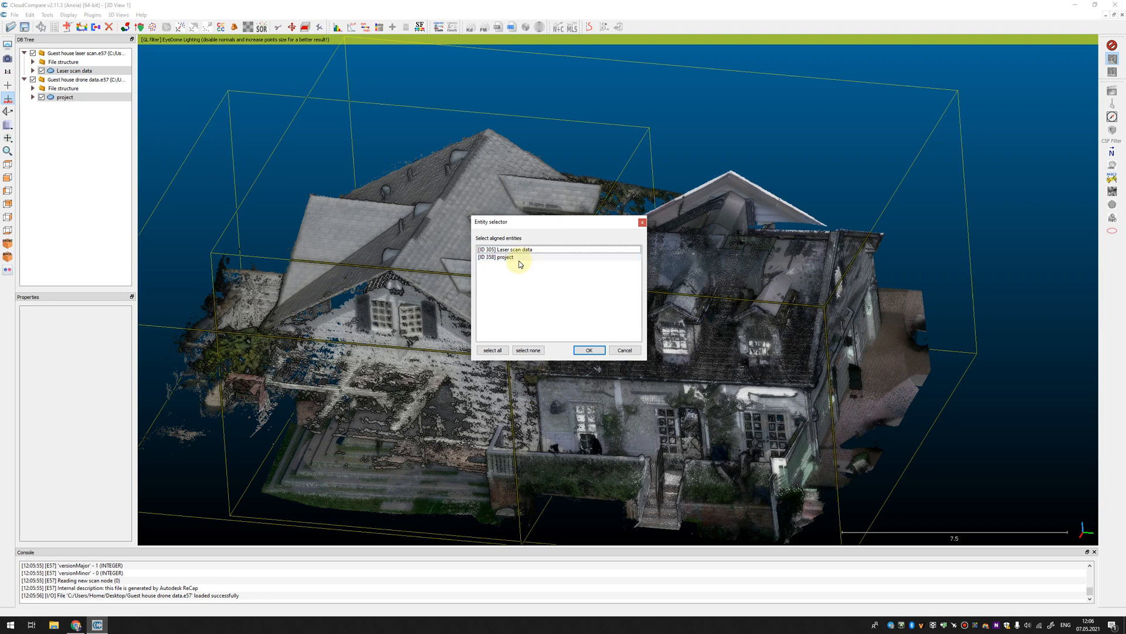
{"action": "left_click", "coordinate": [518, 257]}
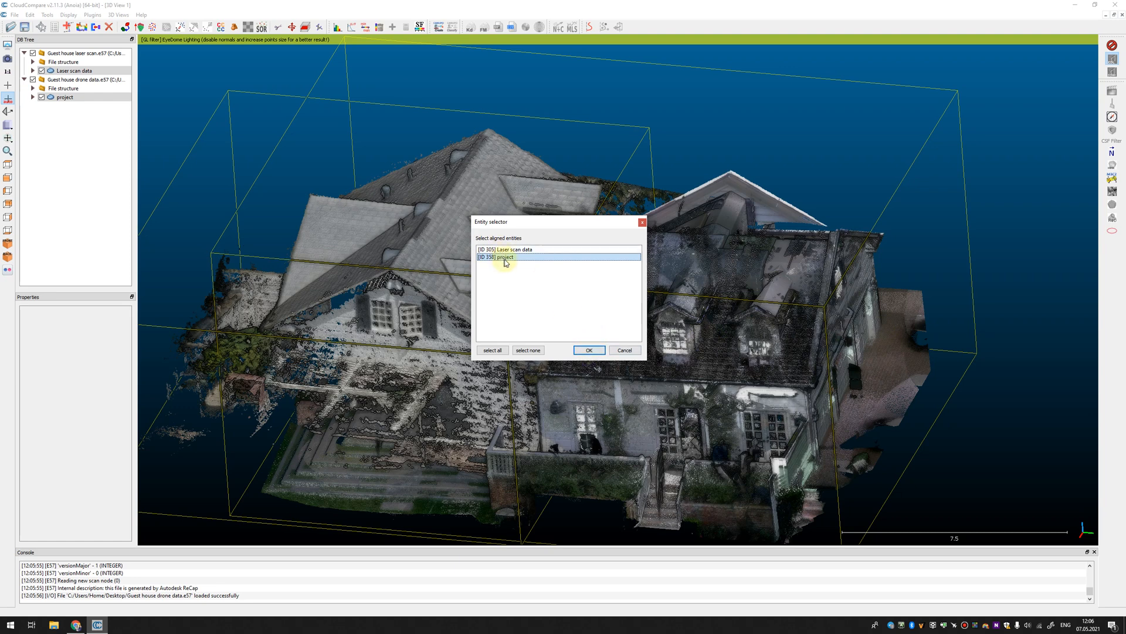
{"action": "left_click", "coordinate": [587, 350]}
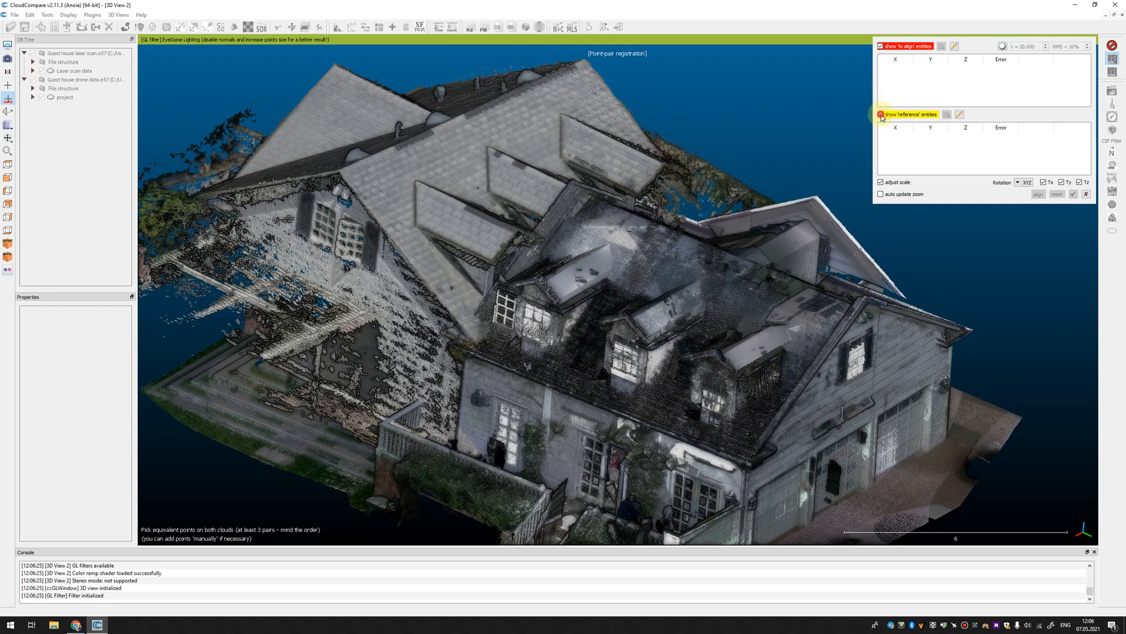
Step: Isolate one cloud and pick the gable peak and dormer roof peaks as reference points R0–R5
{"action": "left_click", "coordinate": [881, 114]}
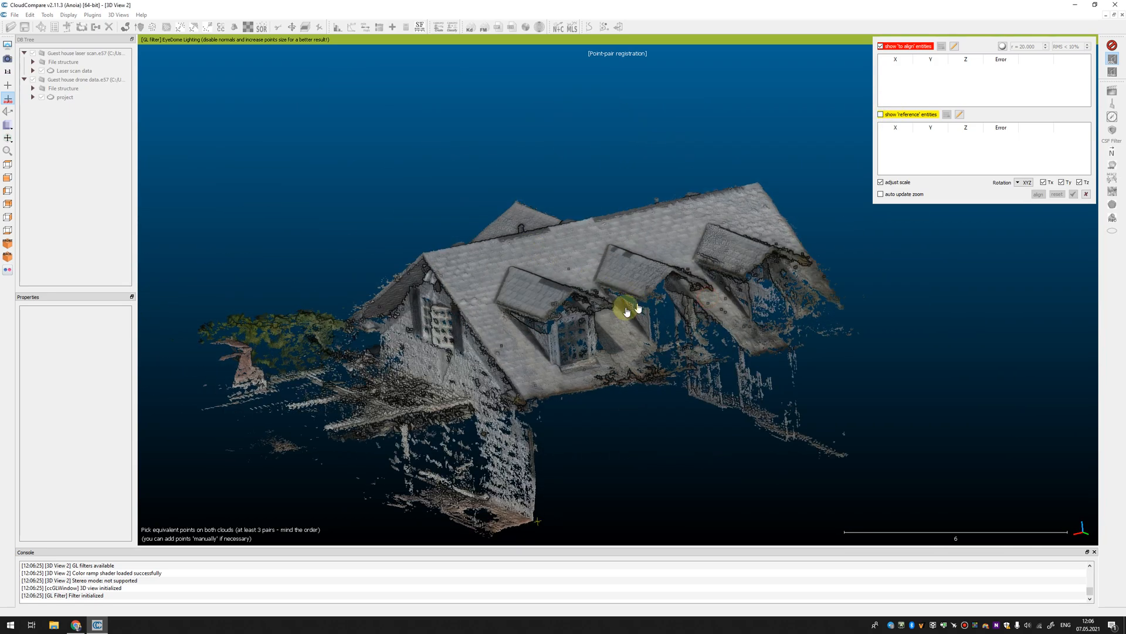
{"action": "left_click_drag", "start_coordinate": [625, 310], "coordinate": [664, 383]}
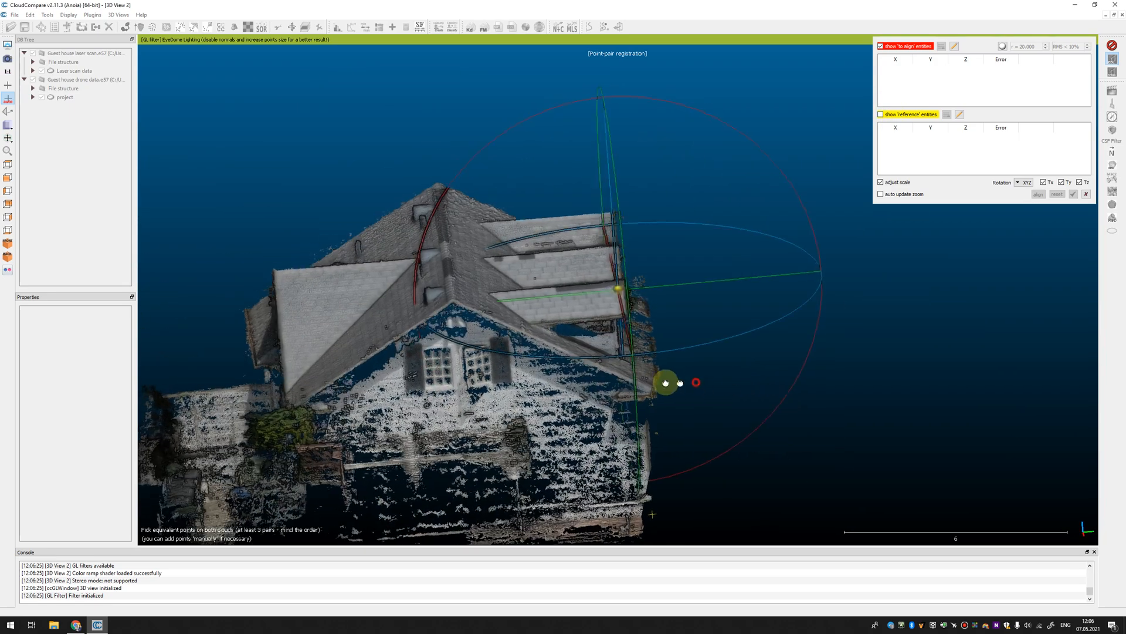
{"action": "left_click_drag", "start_coordinate": [664, 383], "coordinate": [920, 349]}
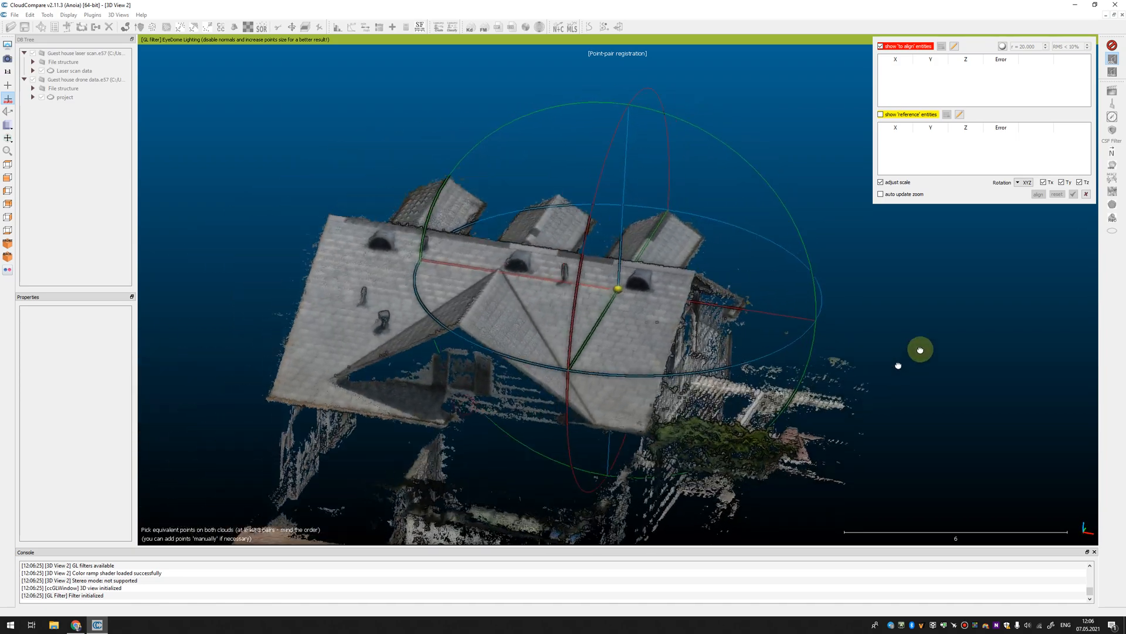
{"action": "left_click_drag", "start_coordinate": [920, 350], "coordinate": [762, 232]}
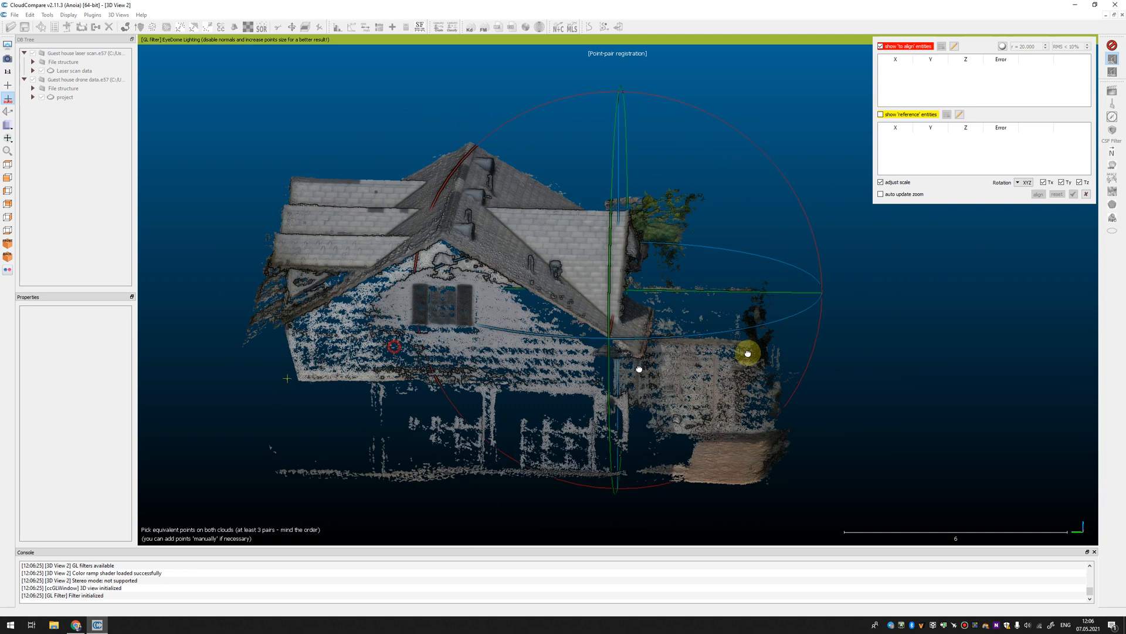
{"action": "left_click_drag", "start_coordinate": [747, 353], "coordinate": [553, 321]}
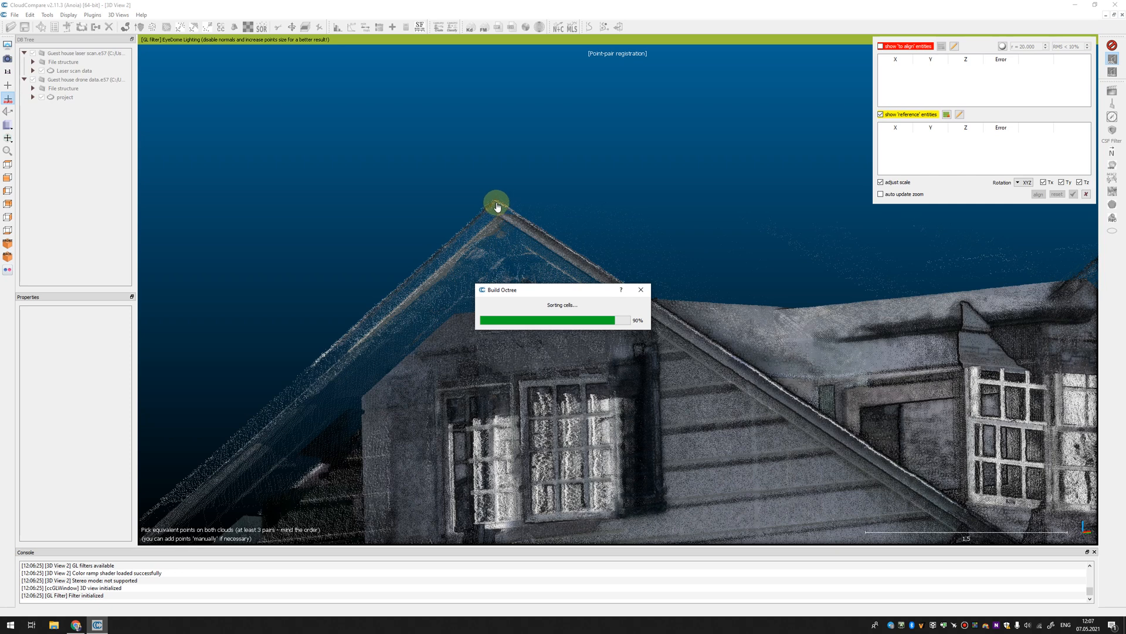
{"action": "left_click", "coordinate": [495, 200]}
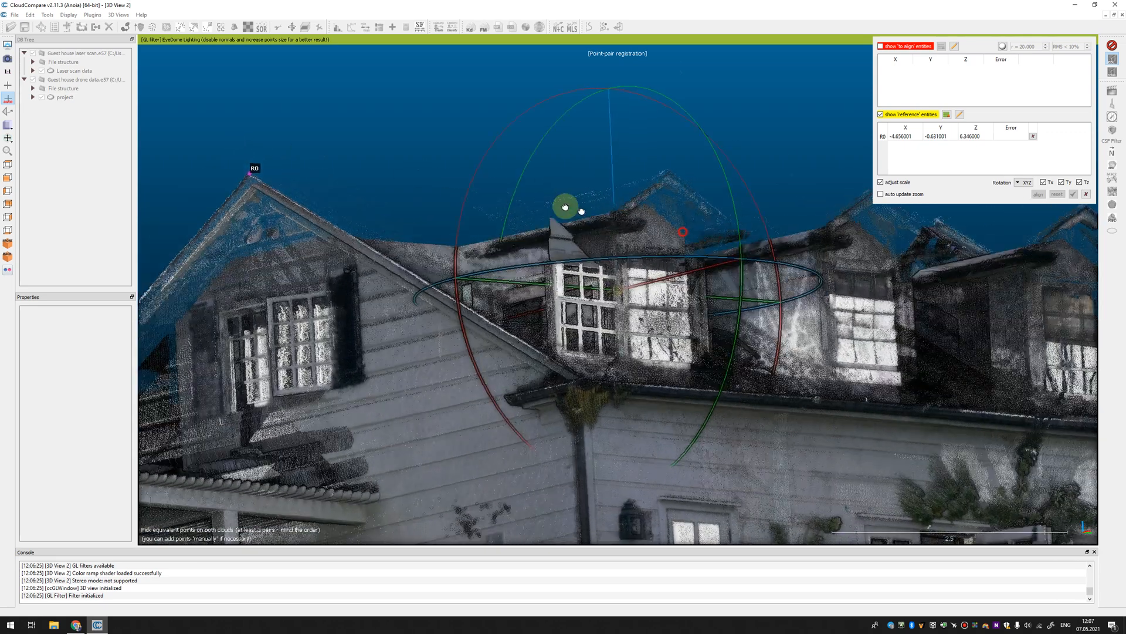
{"action": "left_click", "coordinate": [671, 166]}
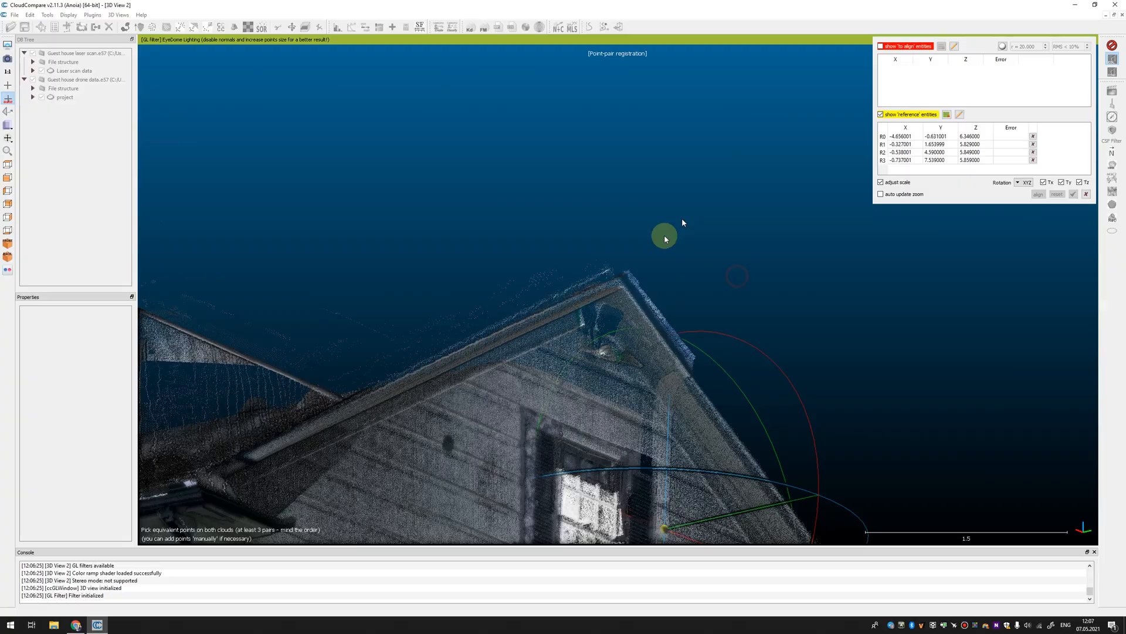
{"action": "left_click", "coordinate": [621, 271]}
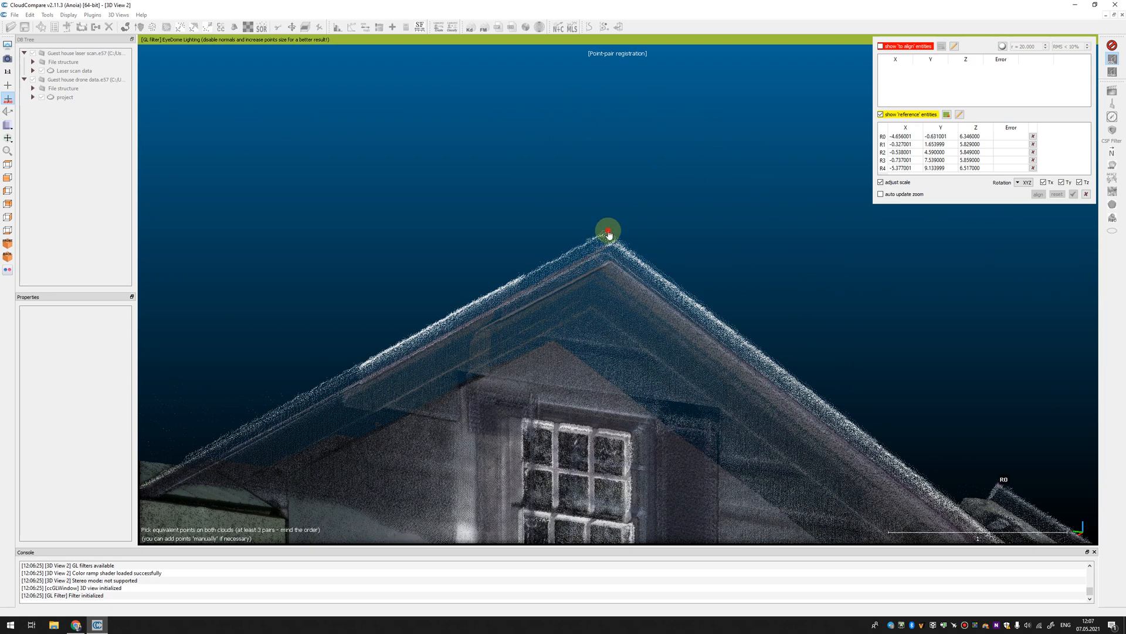
{"action": "left_click_drag", "start_coordinate": [607, 233], "coordinate": [926, 460]}
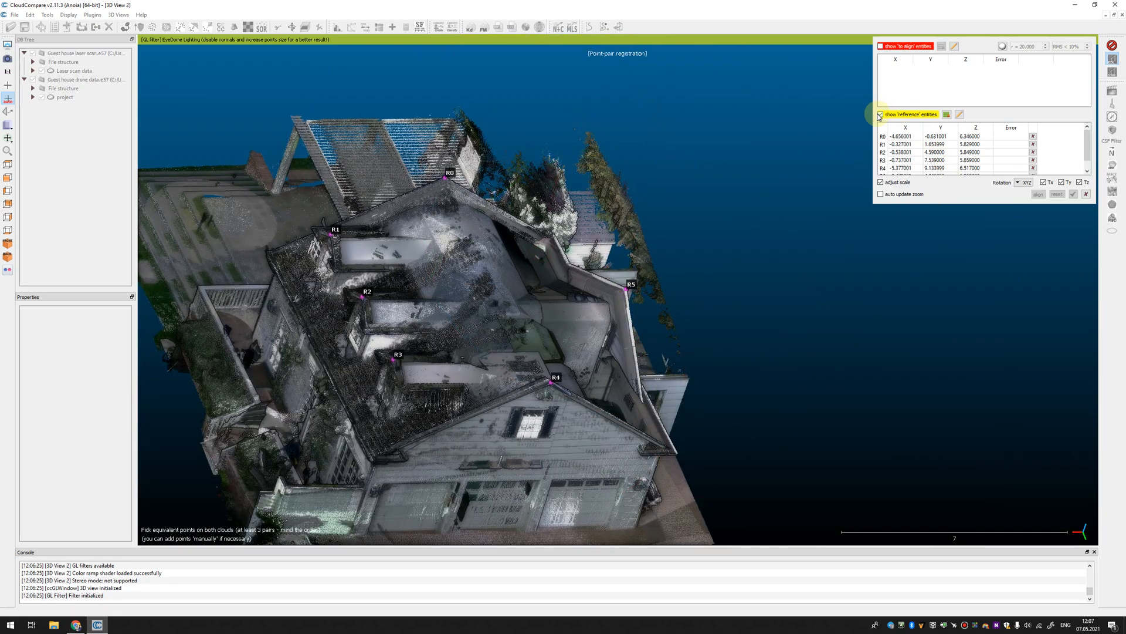
Step: Show only the drone cloud and pick its gable and dormer peaks as matching points A0–A5
{"action": "left_click", "coordinate": [880, 116]}
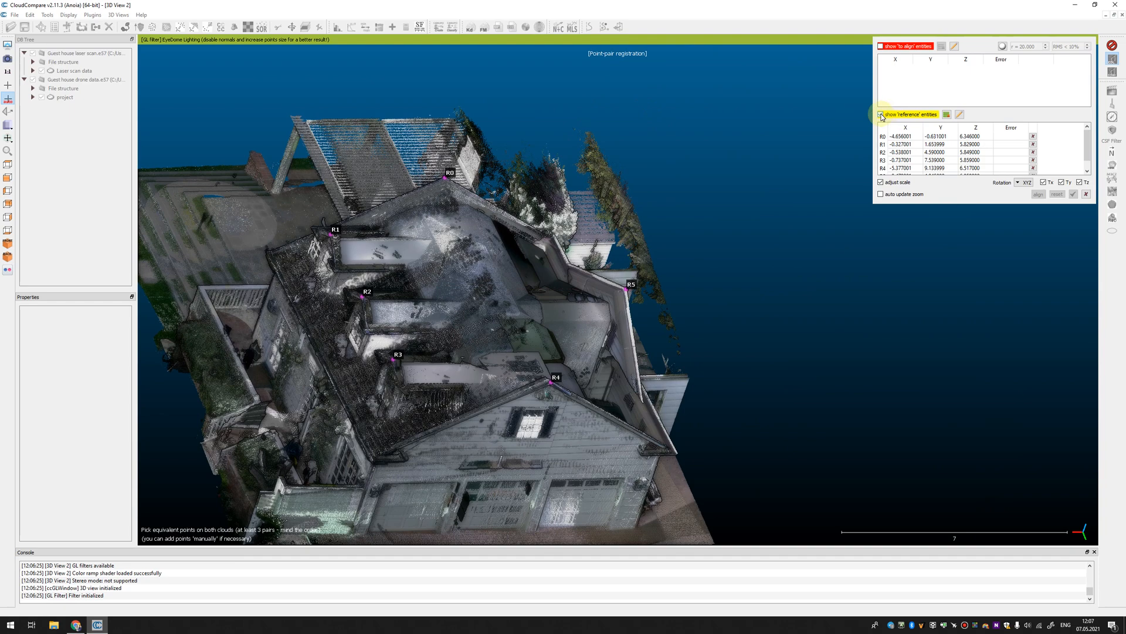
{"action": "left_click", "coordinate": [881, 46]}
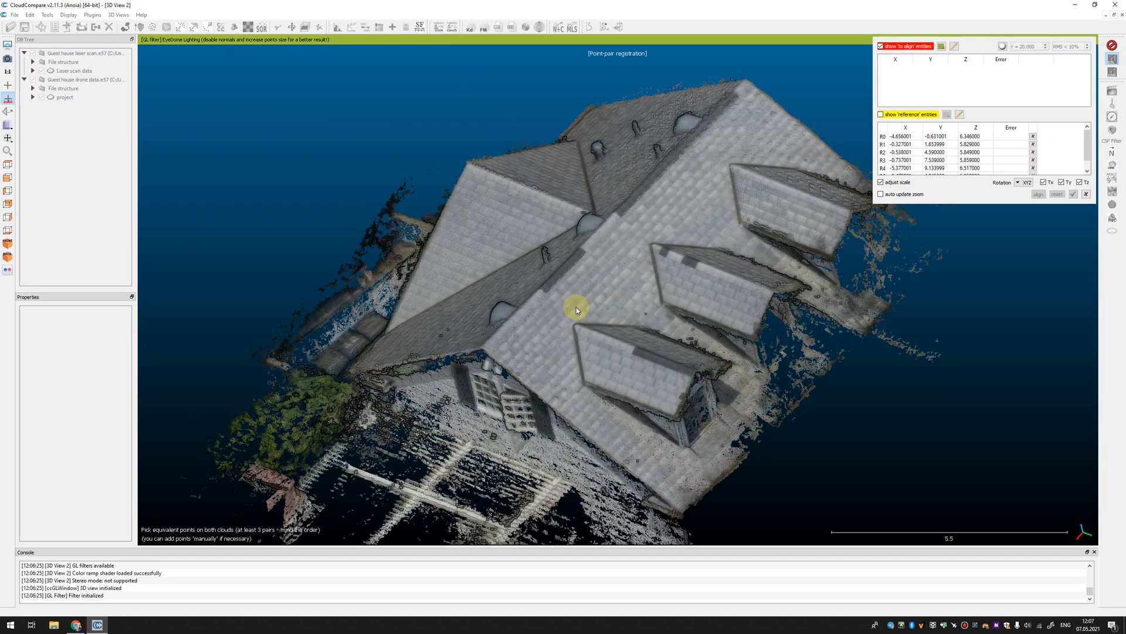
{"action": "left_click_drag", "start_coordinate": [575, 308], "coordinate": [612, 379]}
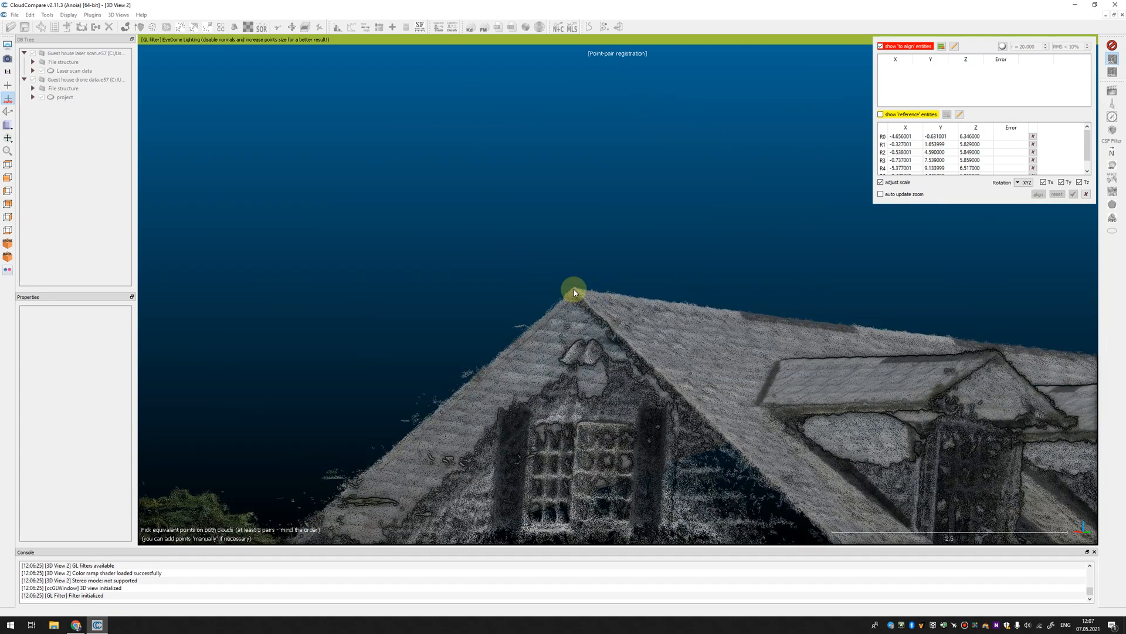
{"action": "left_click", "coordinate": [573, 291]}
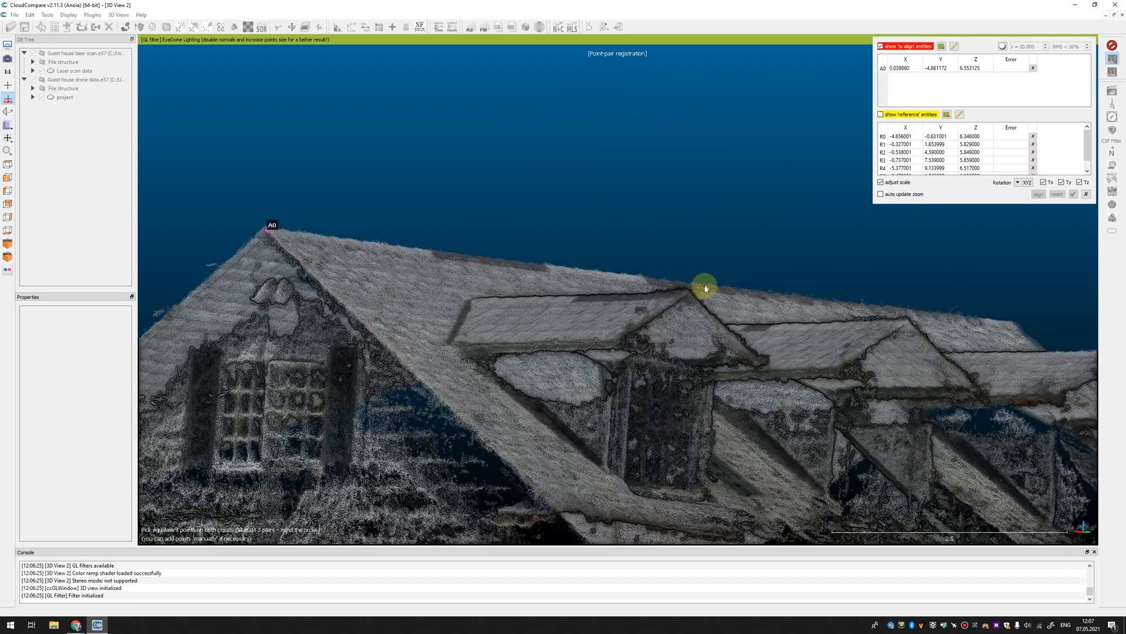
{"action": "left_click", "coordinate": [704, 288]}
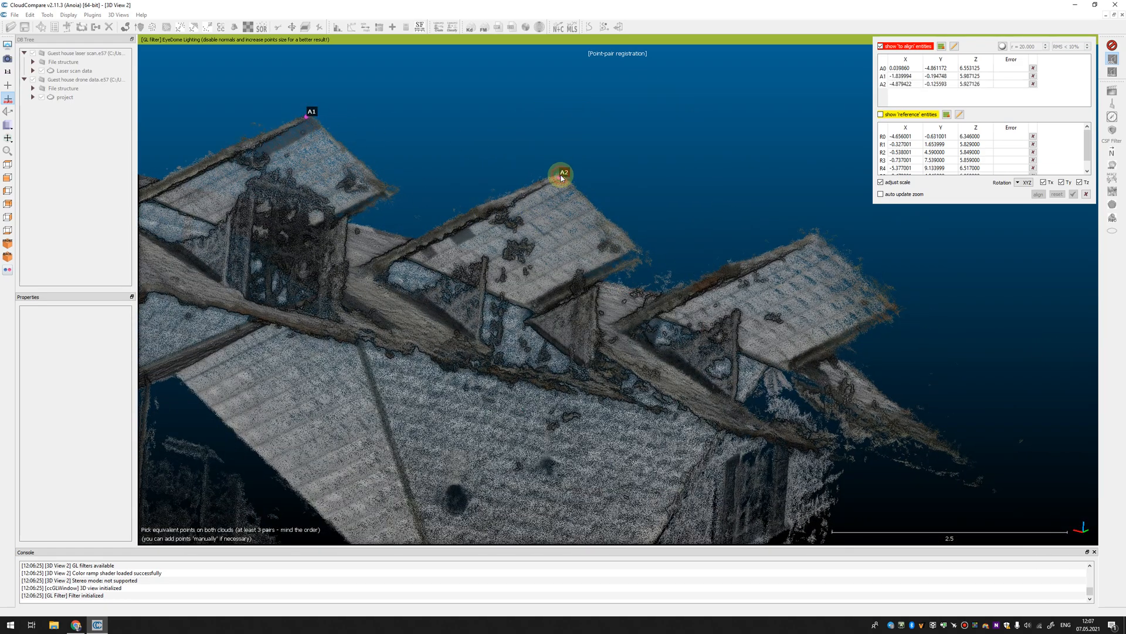
{"action": "left_click", "coordinate": [548, 260]}
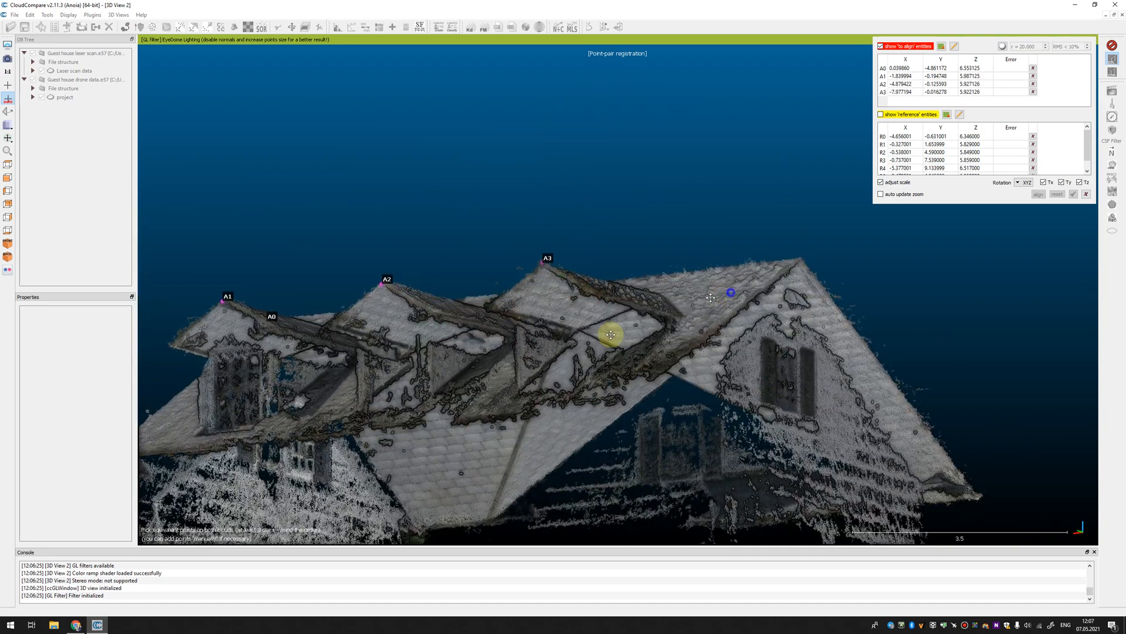
{"action": "scroll", "scroll_direction": "down", "scroll_amount": 3}
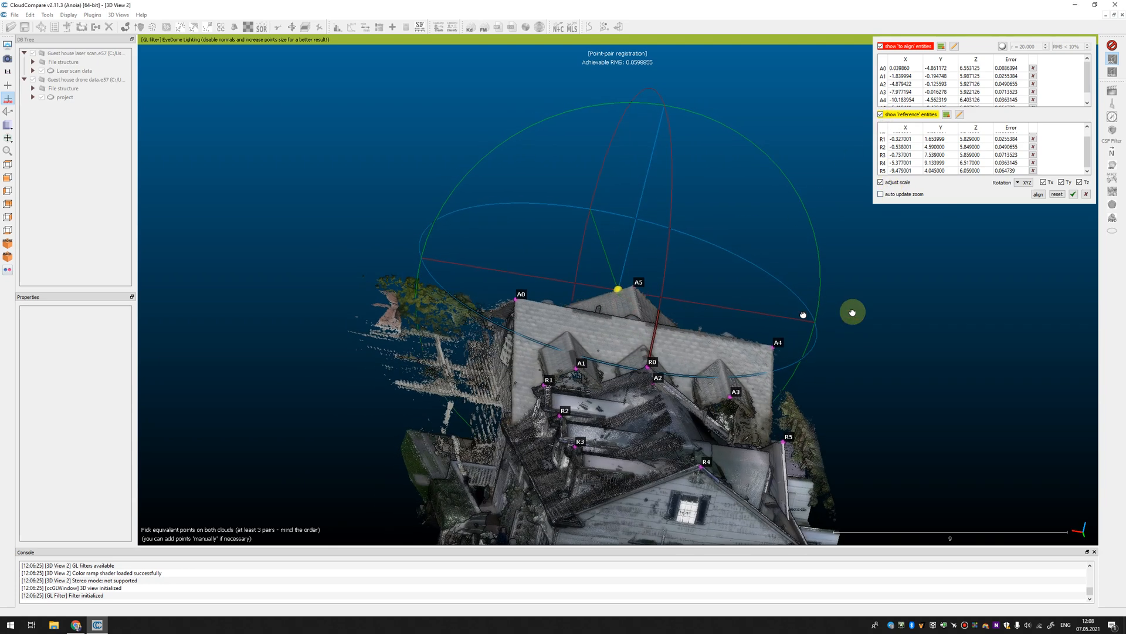
{"action": "left_click_drag", "start_coordinate": [803, 314], "coordinate": [603, 216]}
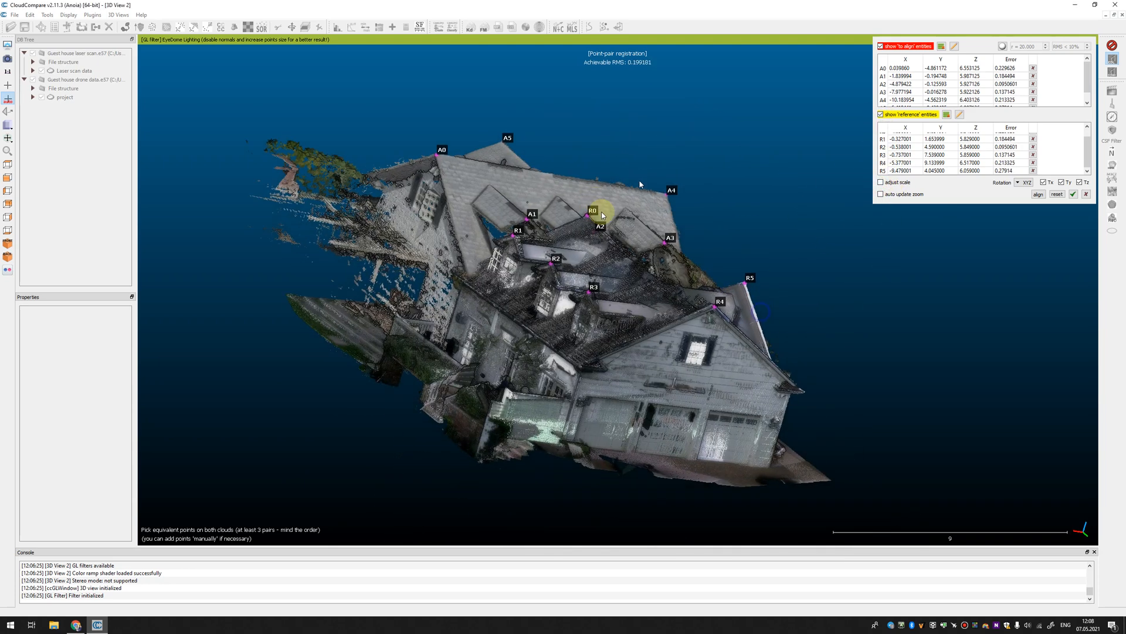
{"action": "left_click", "coordinate": [1037, 193]}
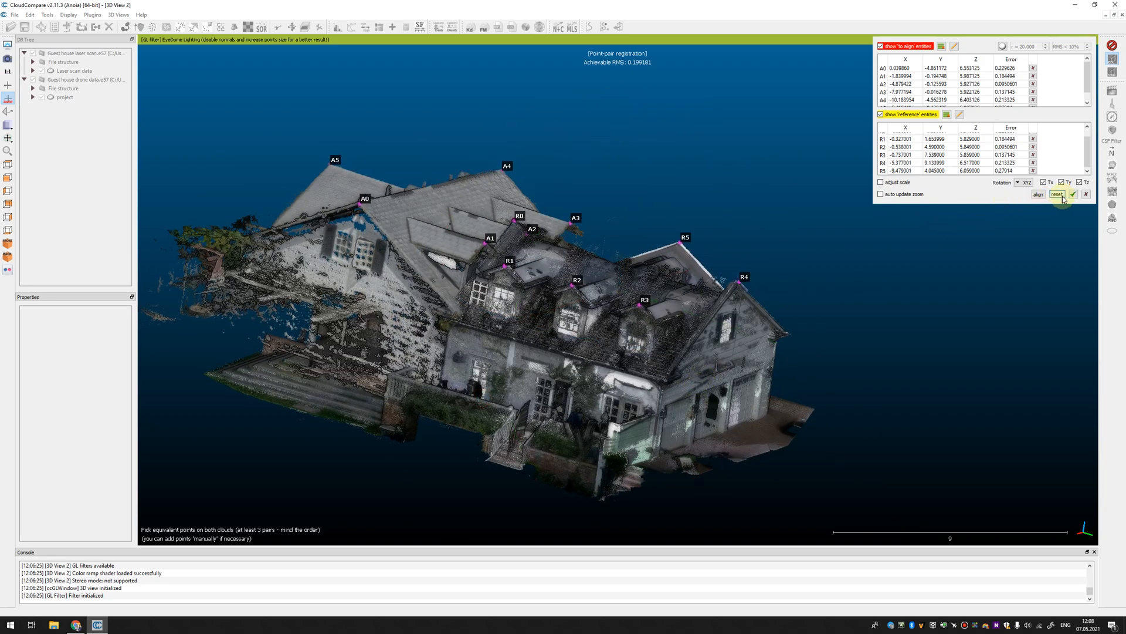
{"action": "left_click", "coordinate": [1057, 194]}
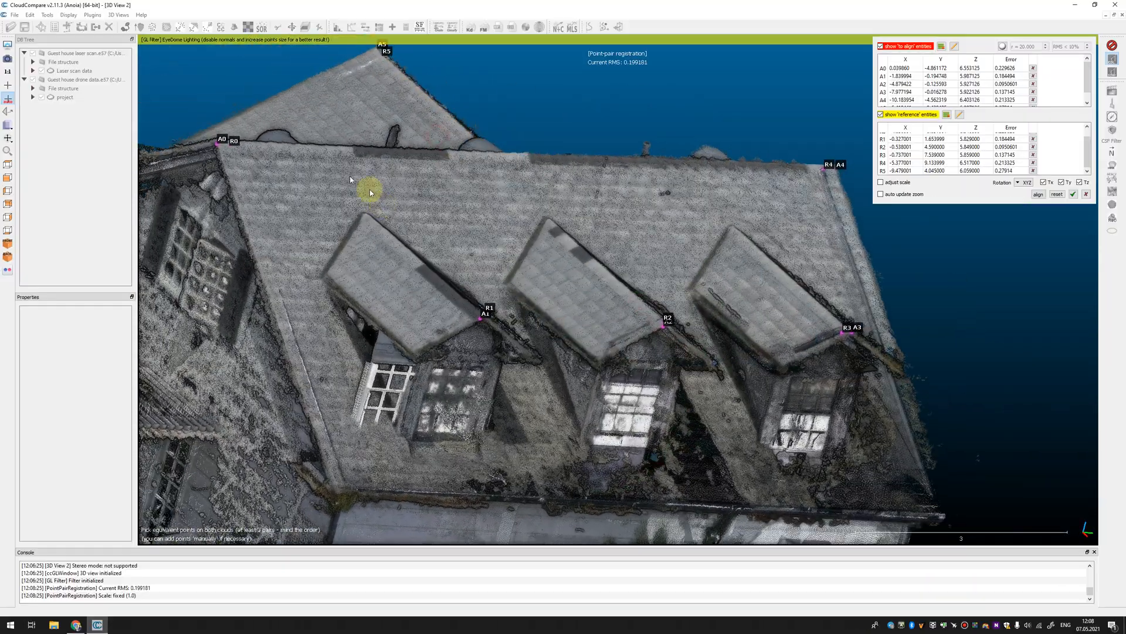
{"action": "scroll", "scroll_direction": "down", "scroll_amount": 3}
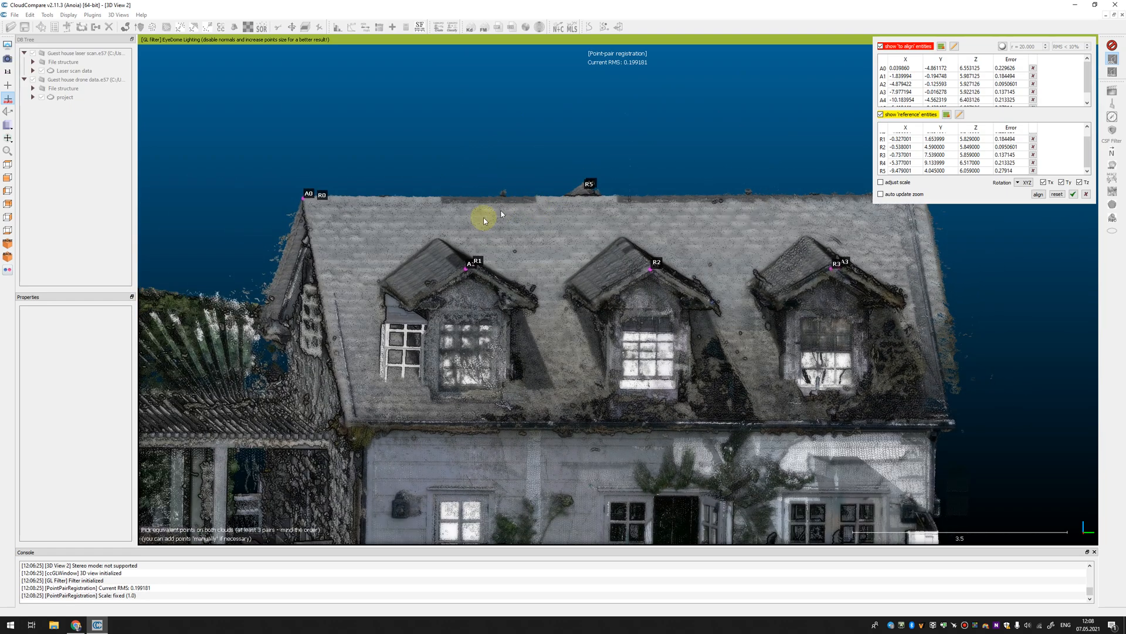
{"action": "left_click_drag", "start_coordinate": [484, 219], "coordinate": [525, 213]}
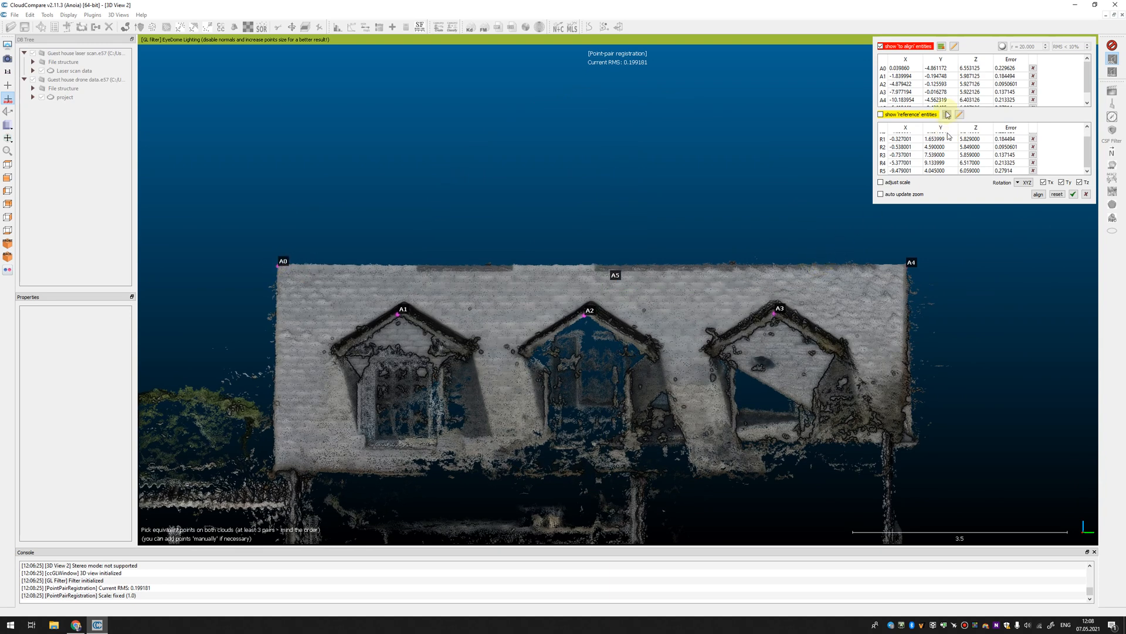
{"action": "left_click", "coordinate": [881, 113]}
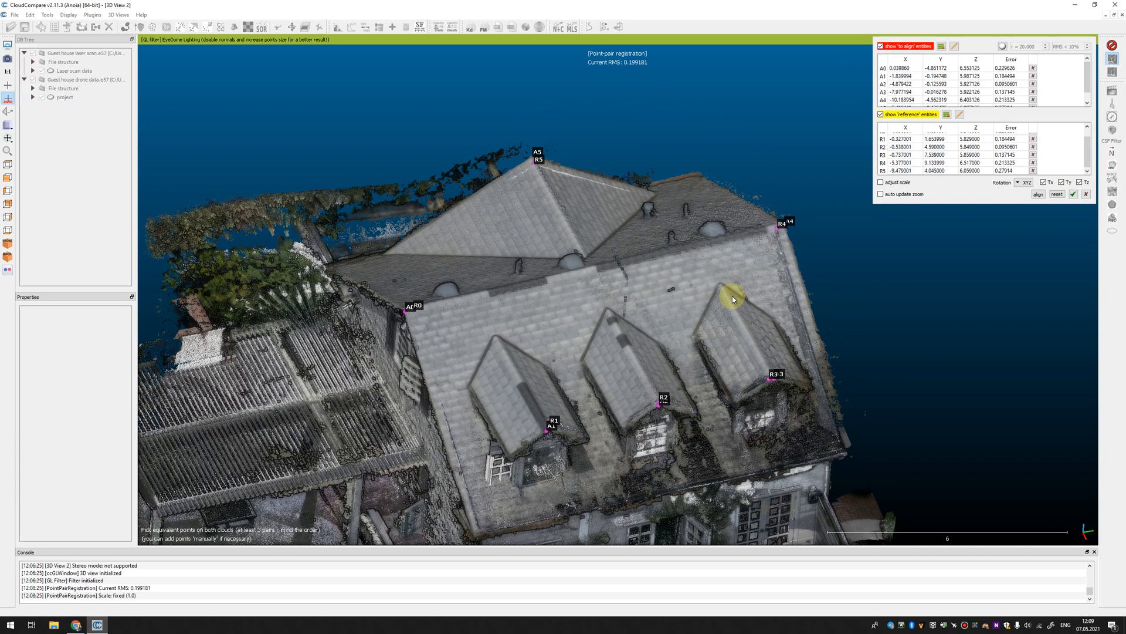
{"action": "left_click_drag", "start_coordinate": [732, 299], "coordinate": [610, 227]}
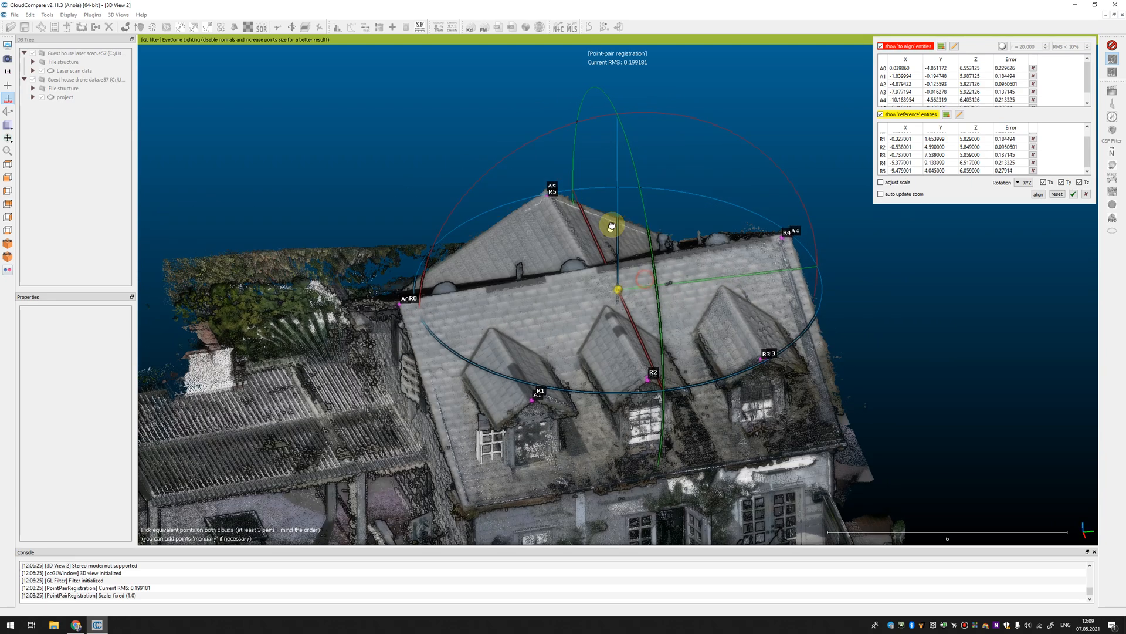
{"action": "left_click_drag", "start_coordinate": [611, 225], "coordinate": [661, 402]}
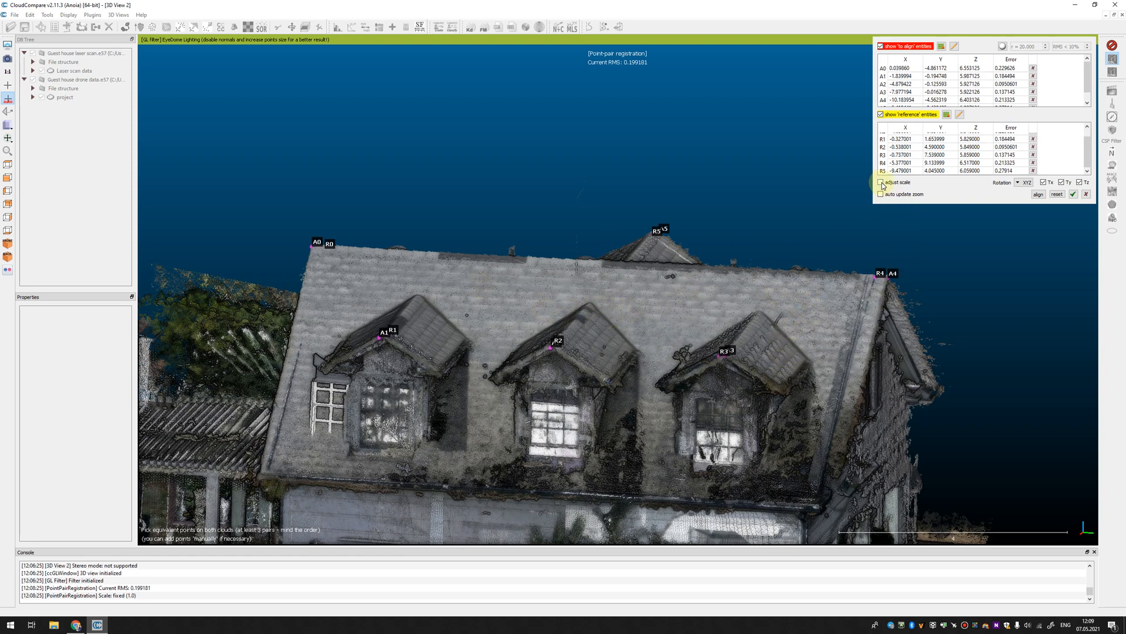
Step: Compute the alignment with 'adjust scale' enabled (RMS ≈0.0599, scale 0.961184) and inspect the fit around the house
{"action": "left_click", "coordinate": [881, 182]}
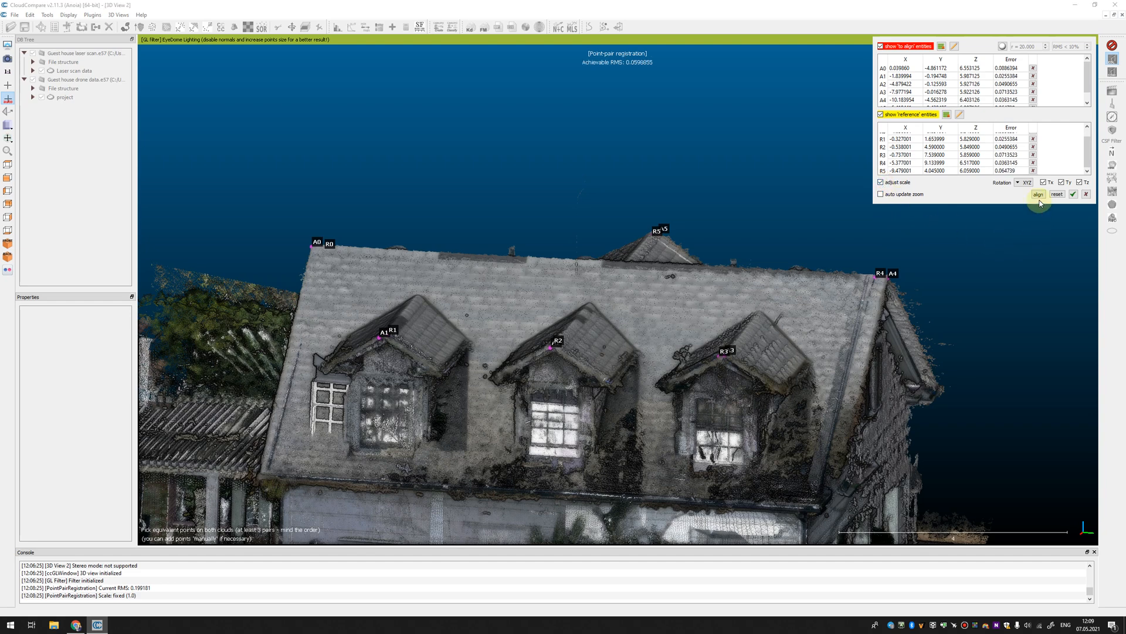
{"action": "left_click", "coordinate": [1037, 195]}
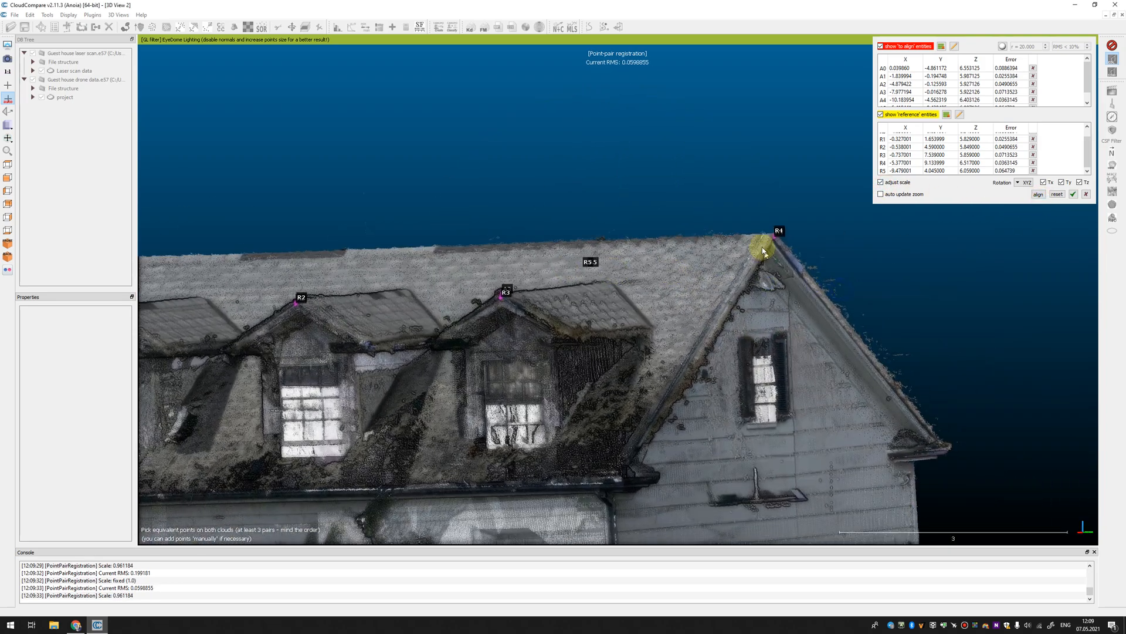
{"action": "left_click_drag", "start_coordinate": [765, 253], "coordinate": [582, 298]}
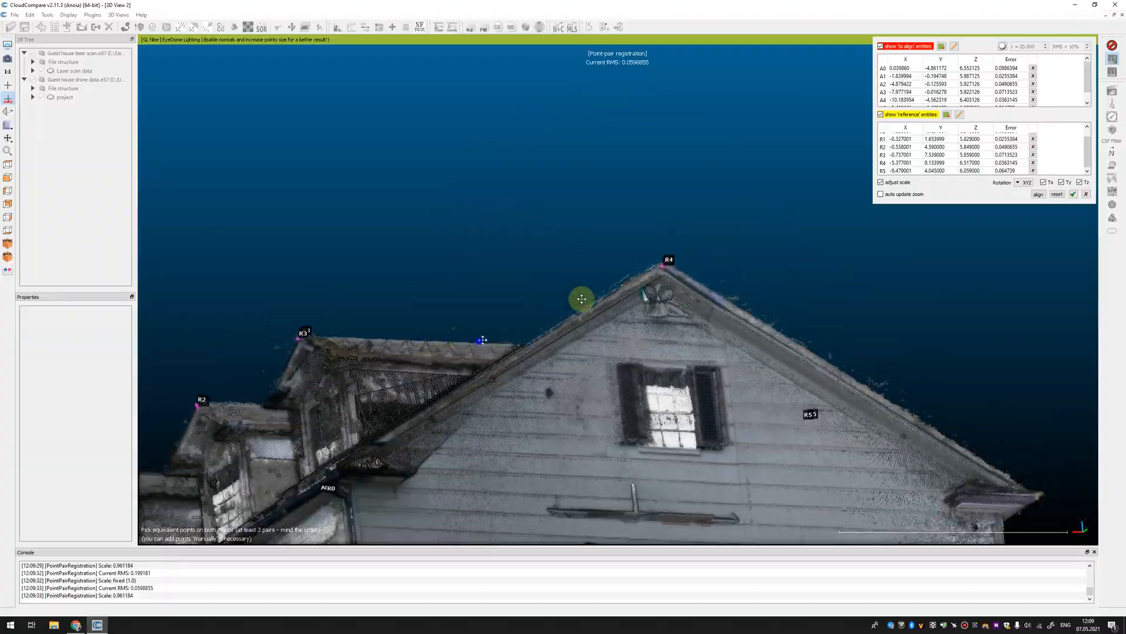
{"action": "left_click_drag", "start_coordinate": [582, 299], "coordinate": [792, 354]}
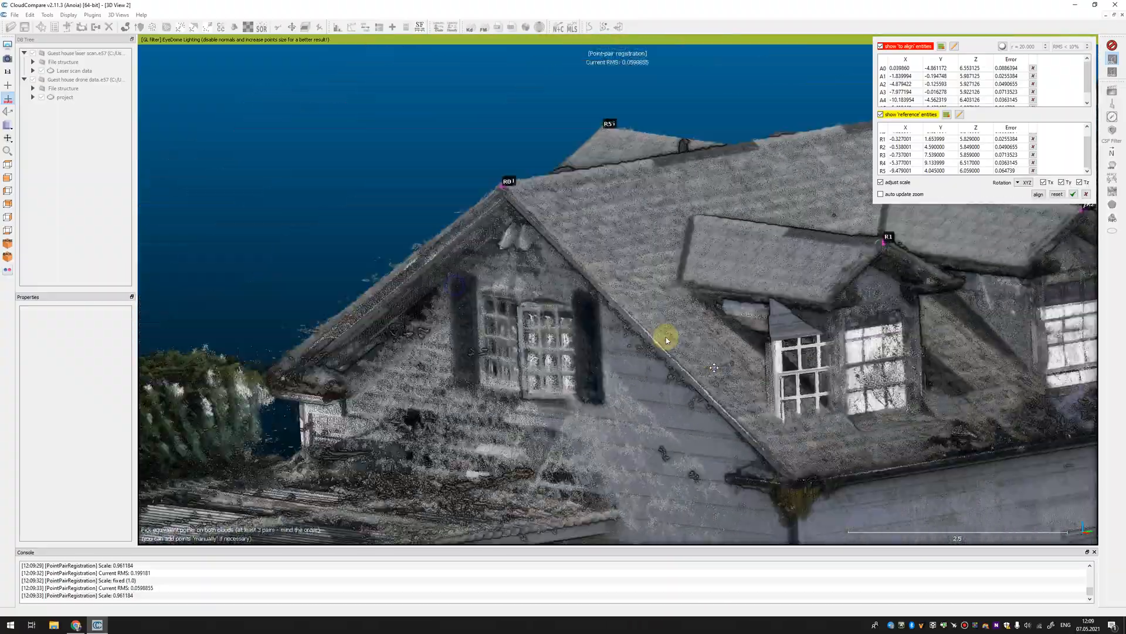
{"action": "left_click_drag", "start_coordinate": [668, 338], "coordinate": [575, 380]}
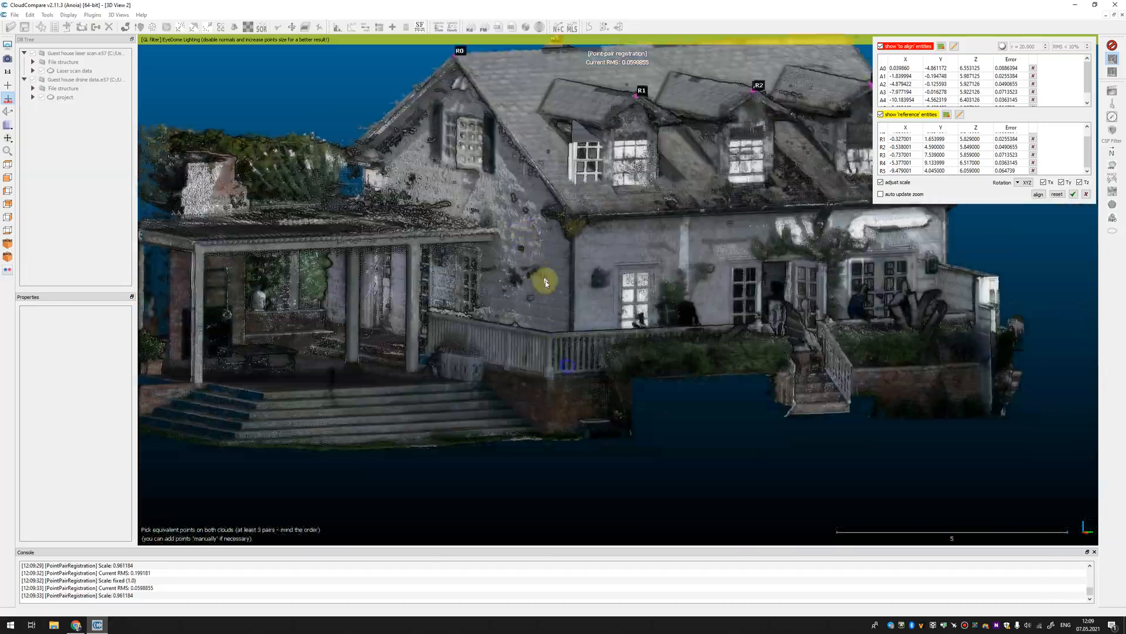
{"action": "left_click_drag", "start_coordinate": [544, 282], "coordinate": [457, 353]}
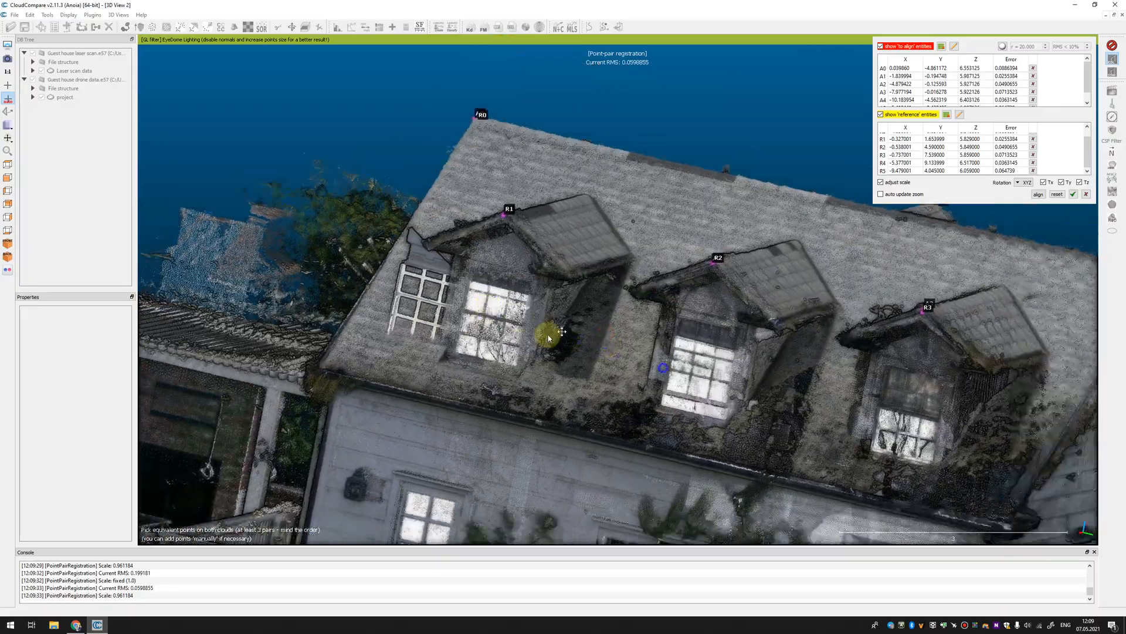
{"action": "left_click_drag", "start_coordinate": [547, 338], "coordinate": [740, 325]}
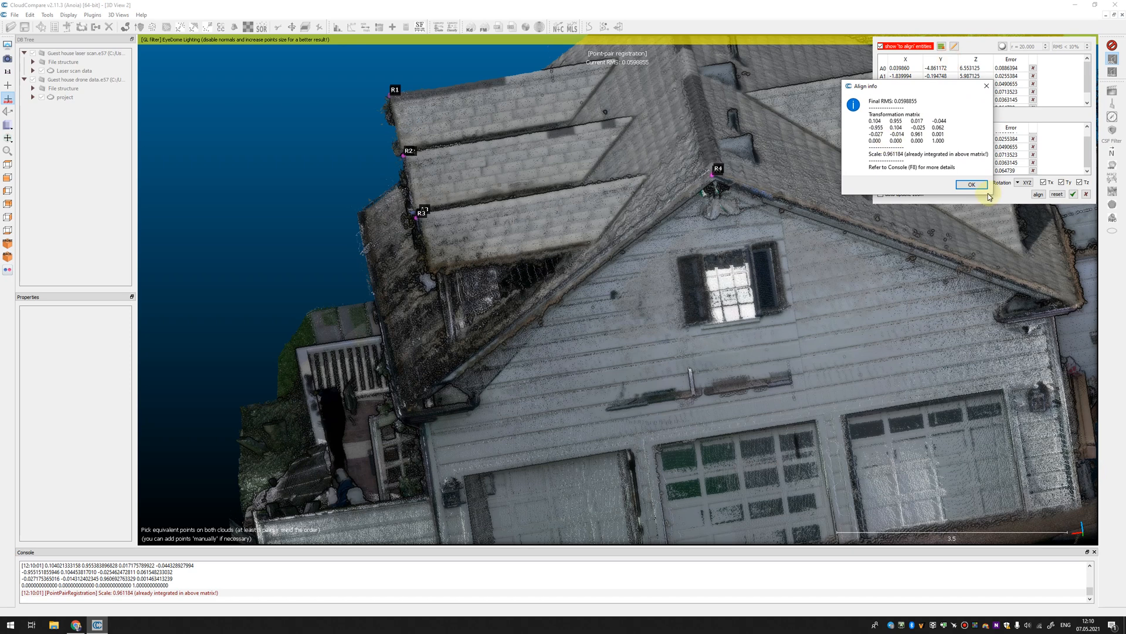
Step: Dismiss the Align info report, select the project cloud and cancel the Save File dialog
{"action": "left_click", "coordinate": [970, 184]}
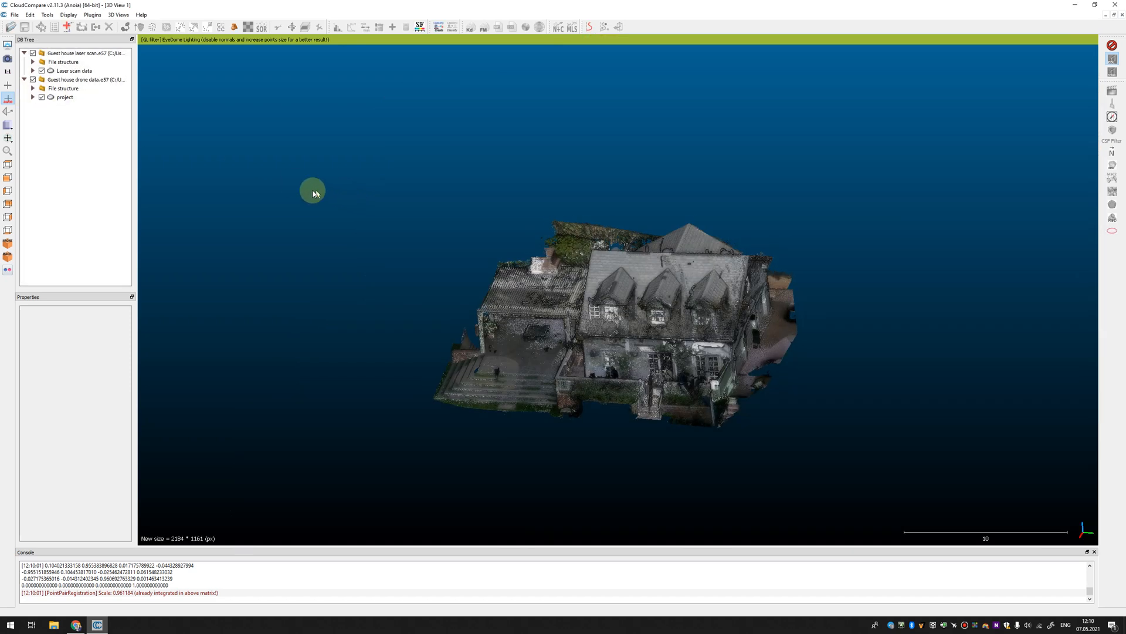
{"action": "left_click", "coordinate": [65, 97]}
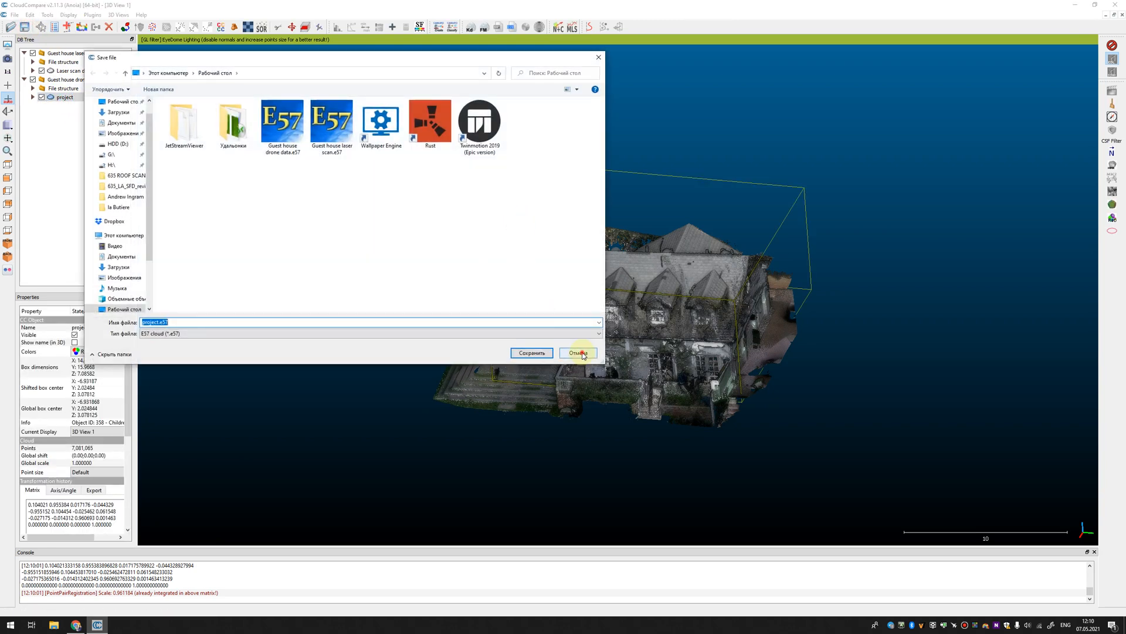
{"action": "left_click", "coordinate": [578, 353]}
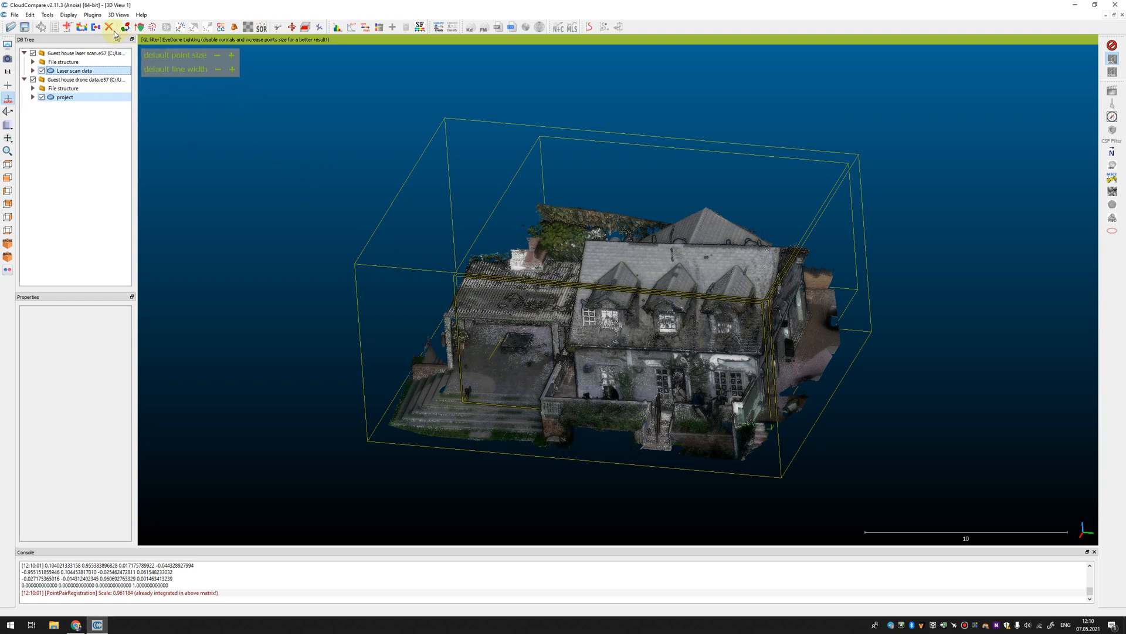
Step: Back out of the entity selection and orbit to view the combined house clouds
{"action": "left_click", "coordinate": [115, 27]}
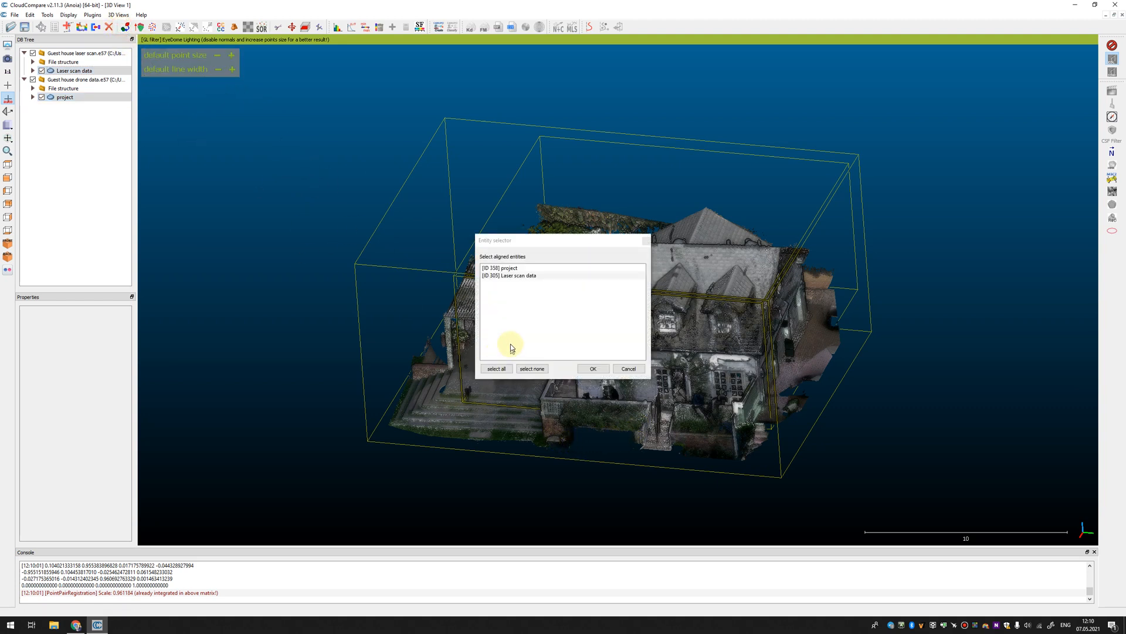
{"action": "left_click", "coordinate": [593, 367]}
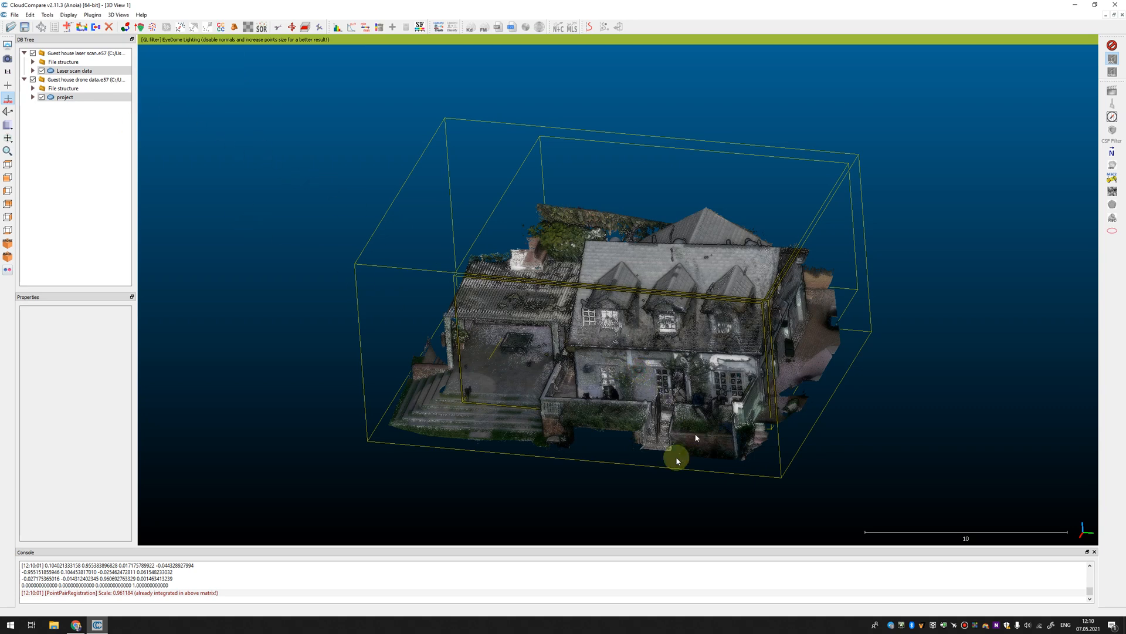
{"action": "left_click_drag", "start_coordinate": [675, 460], "coordinate": [737, 348]}
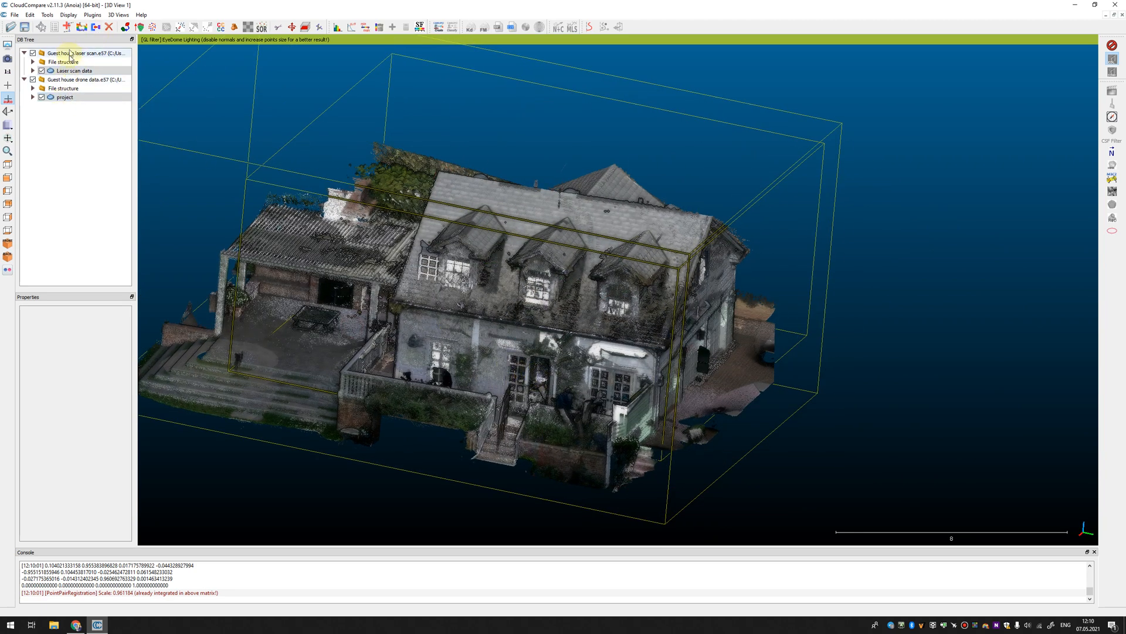
Step: Merge the drone cloud into the laser scan, declining the original cloud index scalar field
{"action": "left_click", "coordinate": [91, 27]}
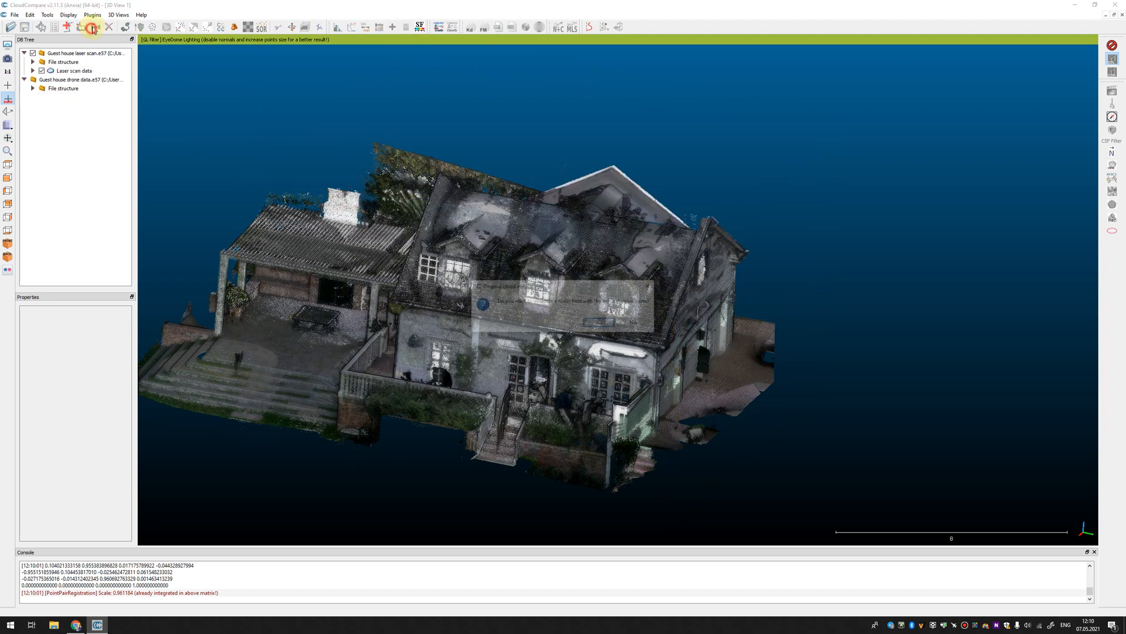
{"action": "left_click", "coordinate": [92, 27]}
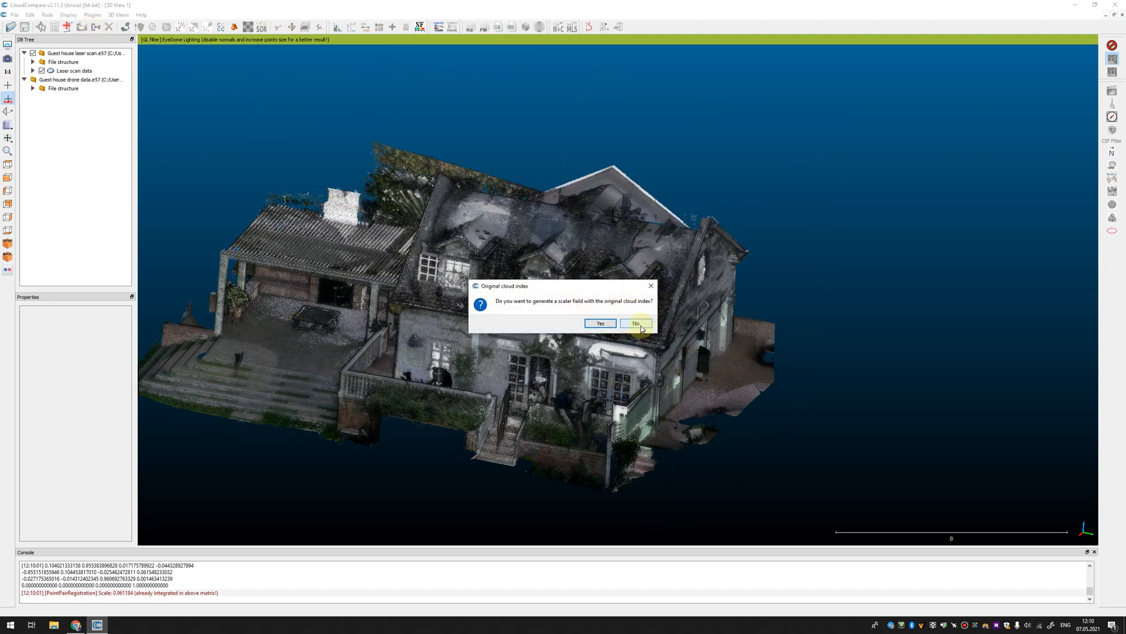
{"action": "left_click", "coordinate": [635, 323]}
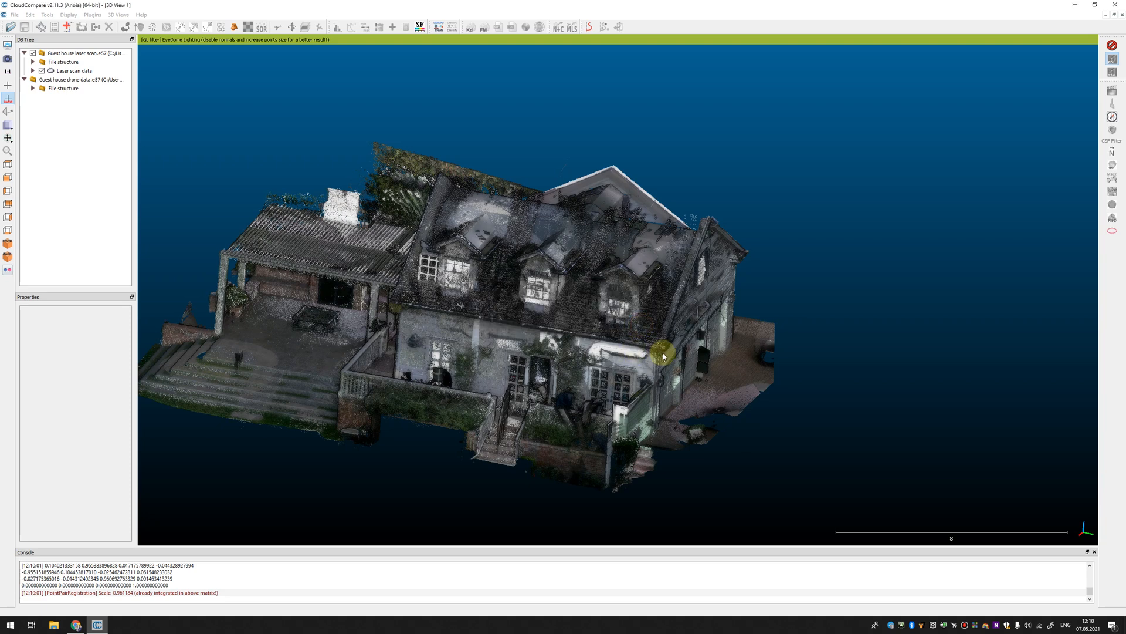